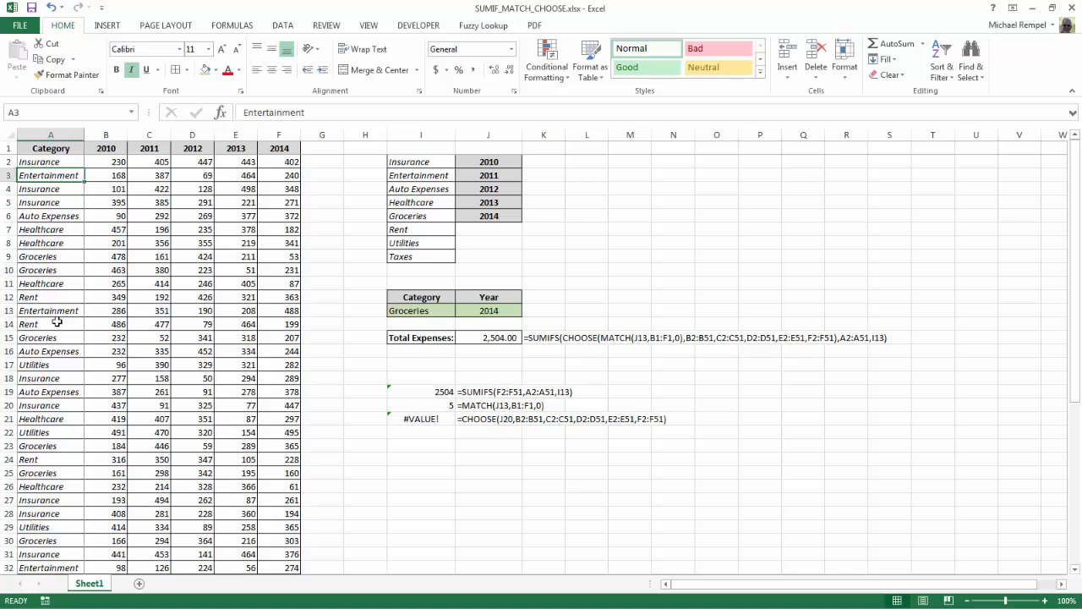
mouse_move(196, 174)
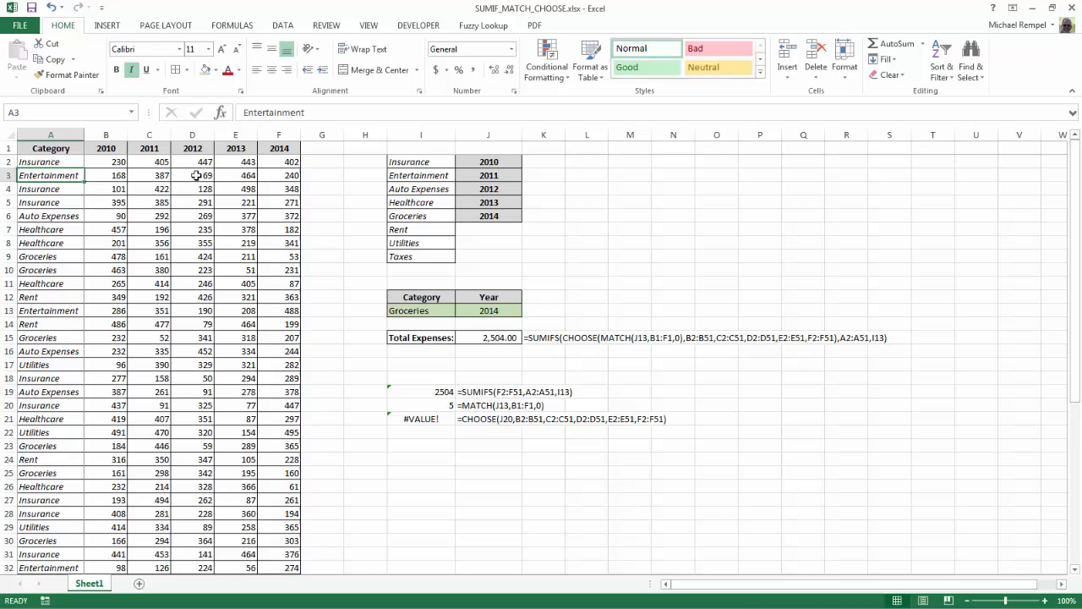
mouse_move(178, 246)
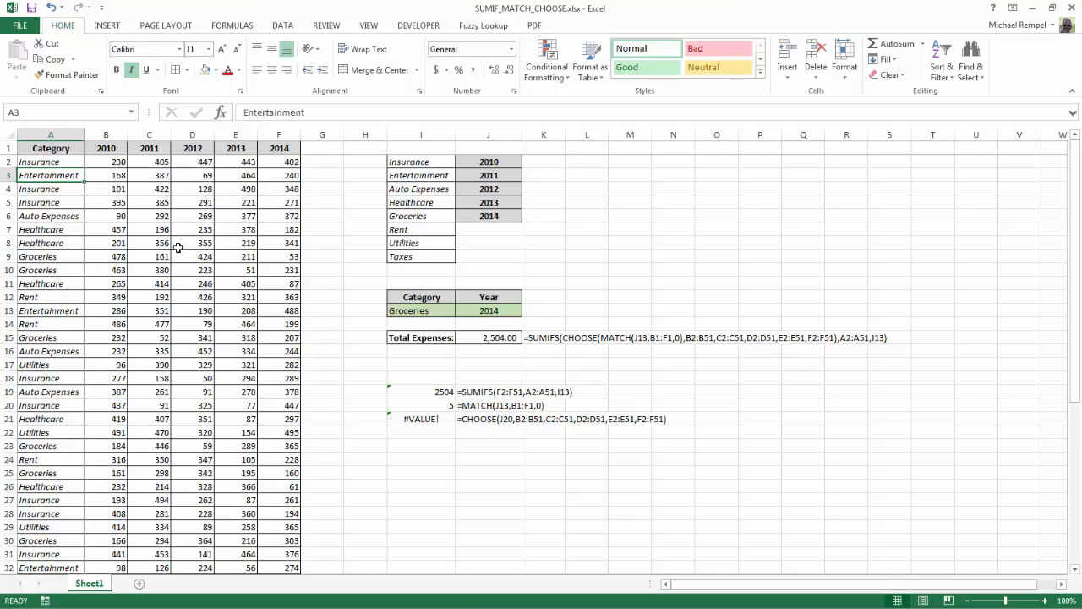
mouse_move(487, 290)
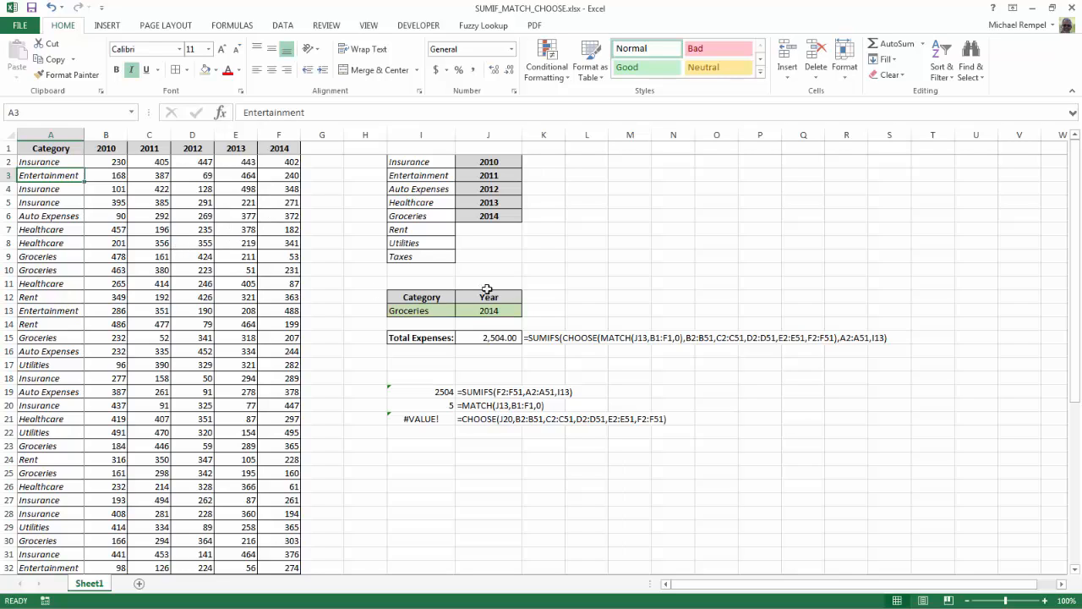
mouse_move(419, 298)
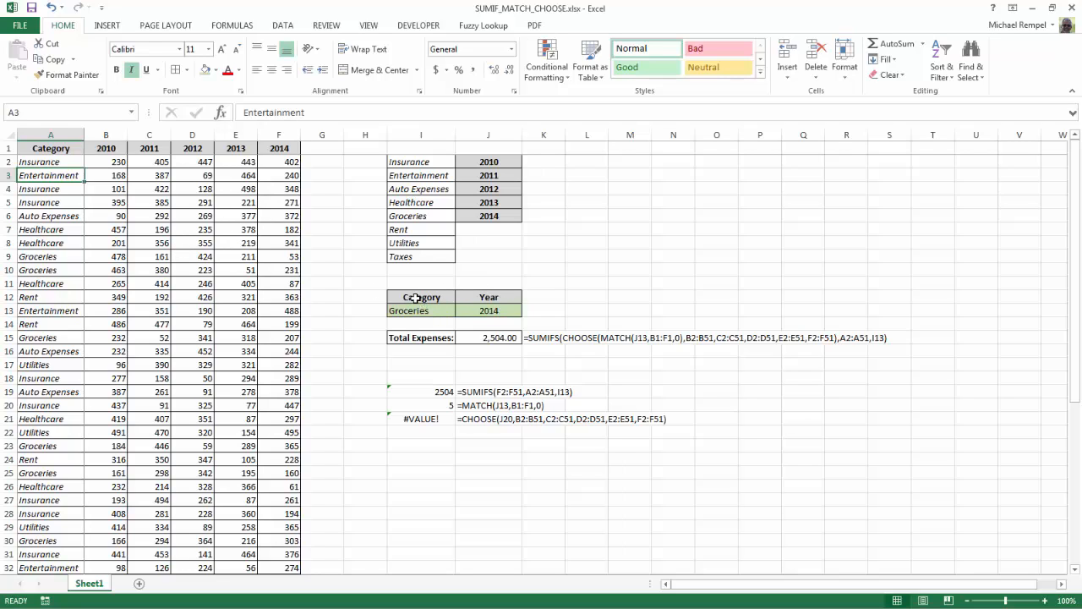
Step: Review the current Groceries/2014 selection, the Total Expenses formula and the Insurance-to-Taxes category list
click(421, 311)
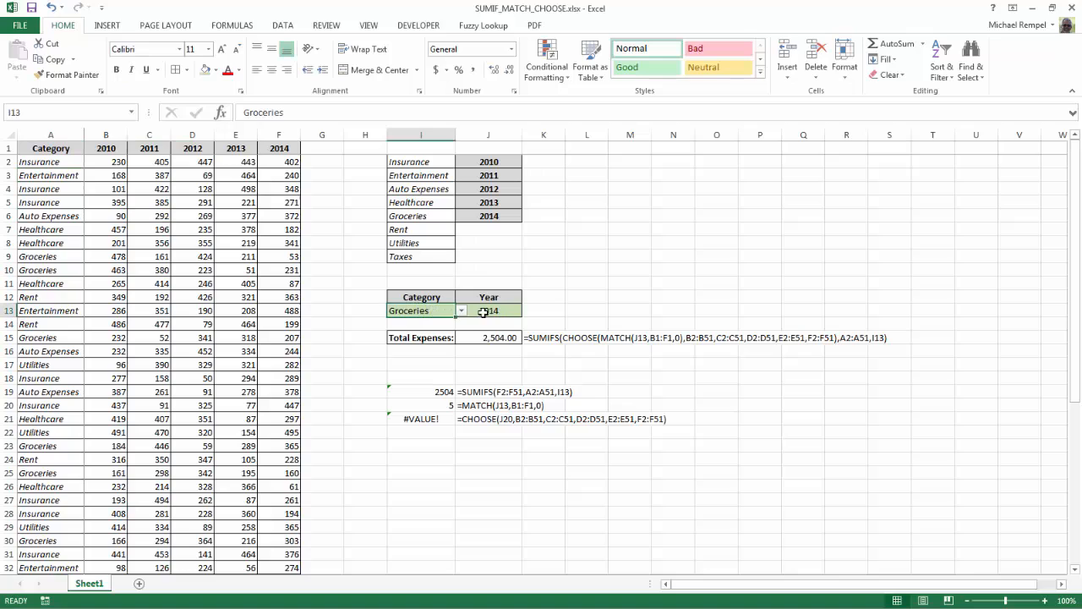
click(487, 338)
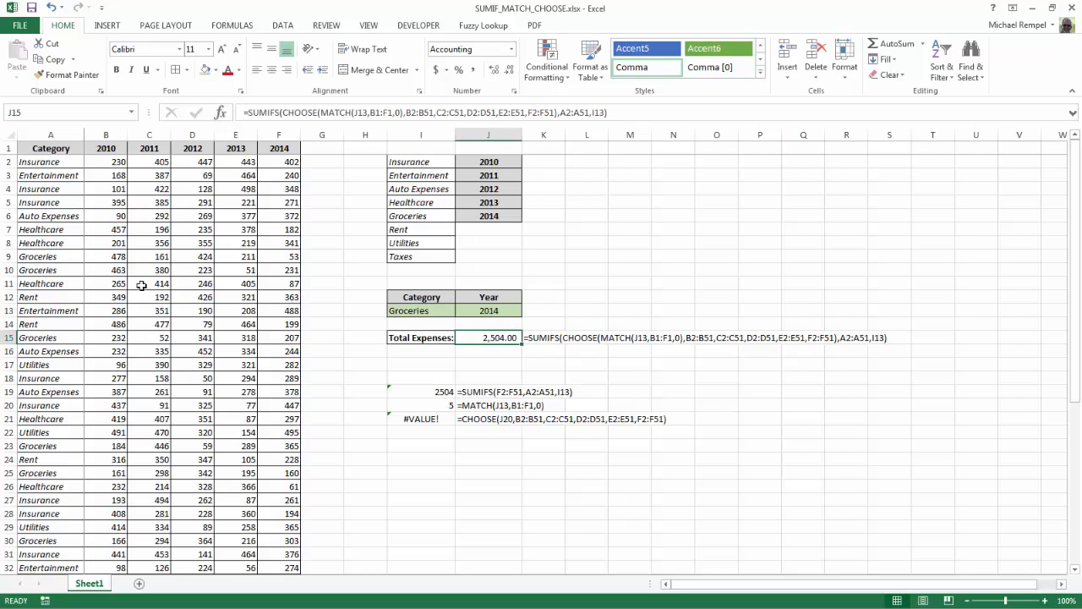
mouse_move(50, 281)
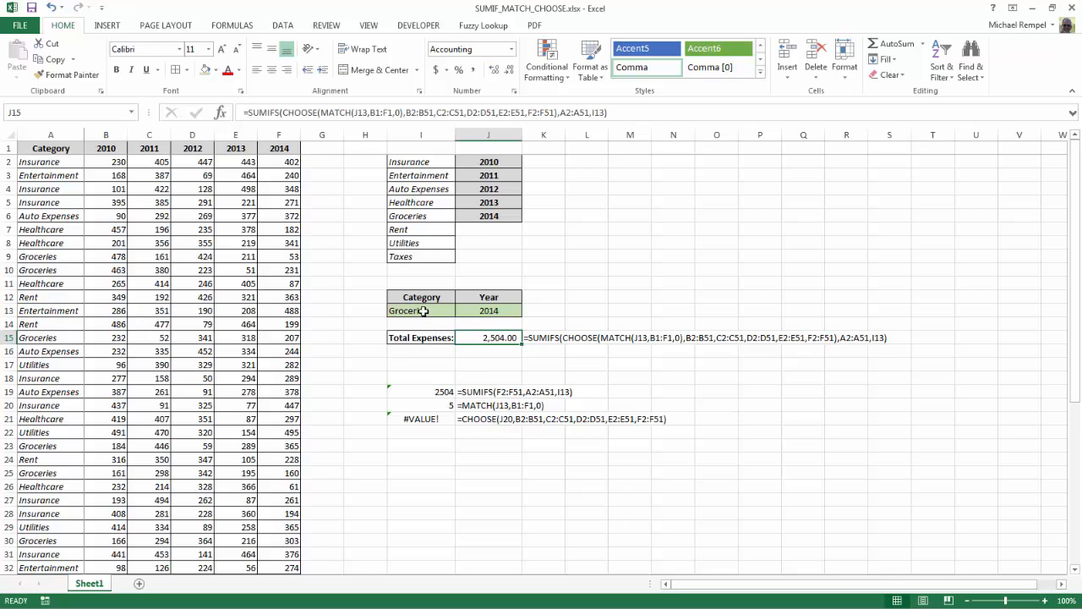
click(419, 312)
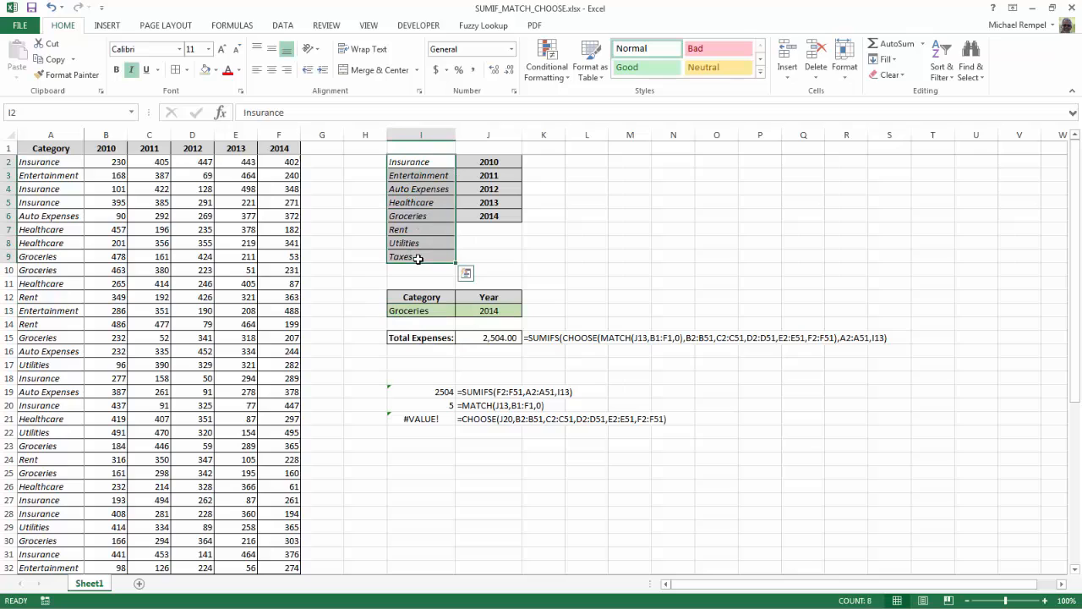
click(487, 311)
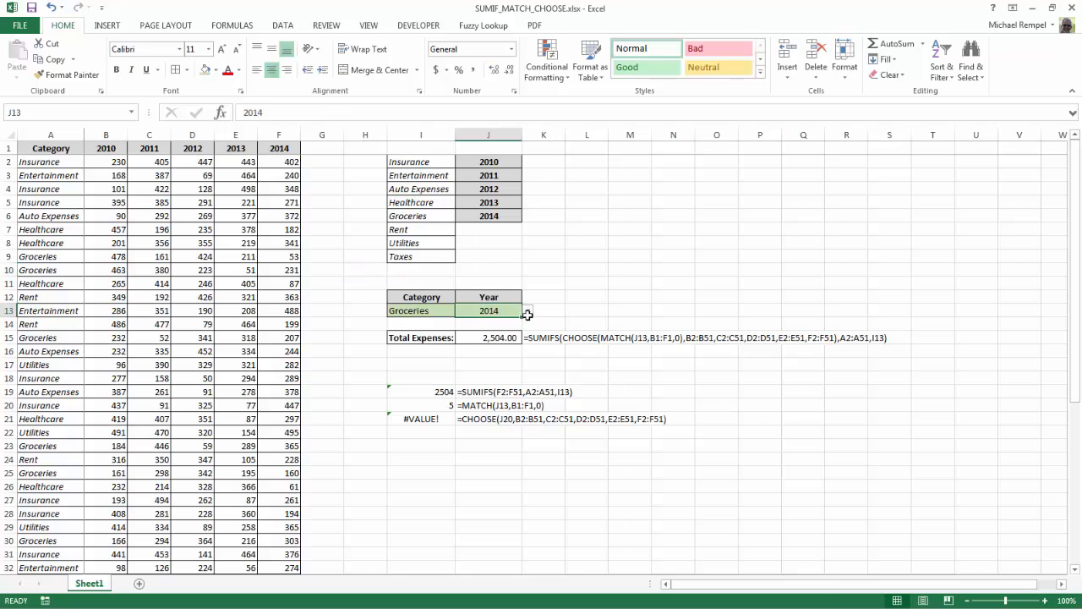
mouse_move(483, 207)
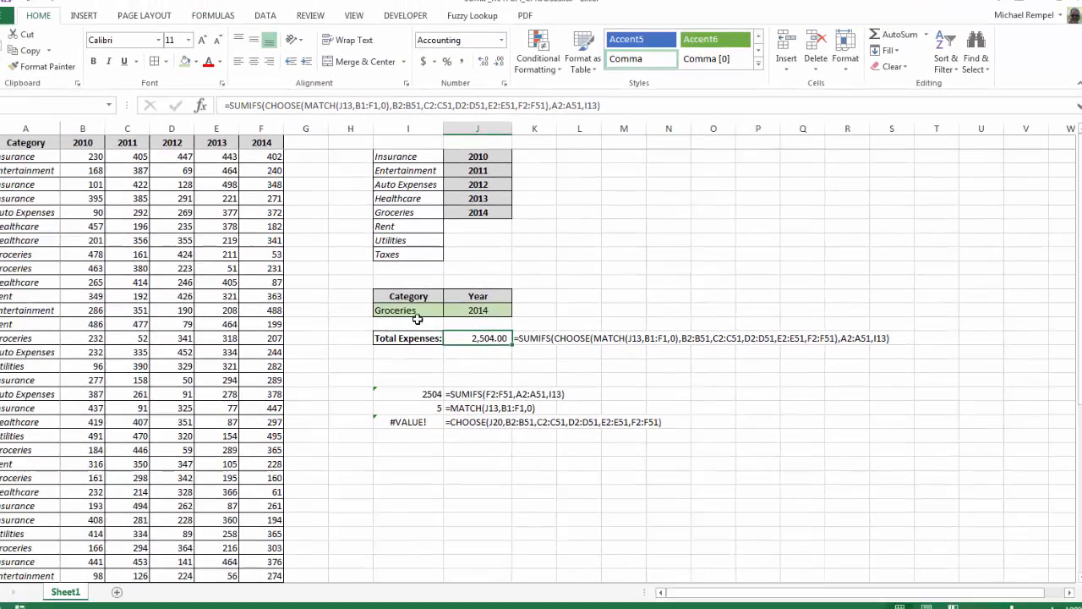
Step: Choose Entertainment from the category dropdown in I13
click(460, 312)
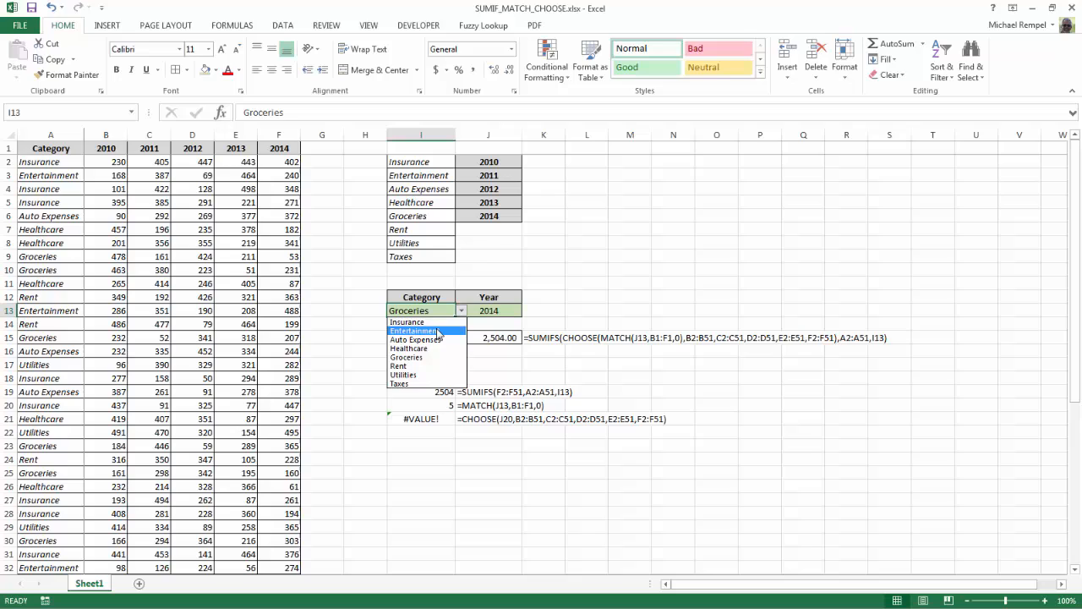
click(417, 330)
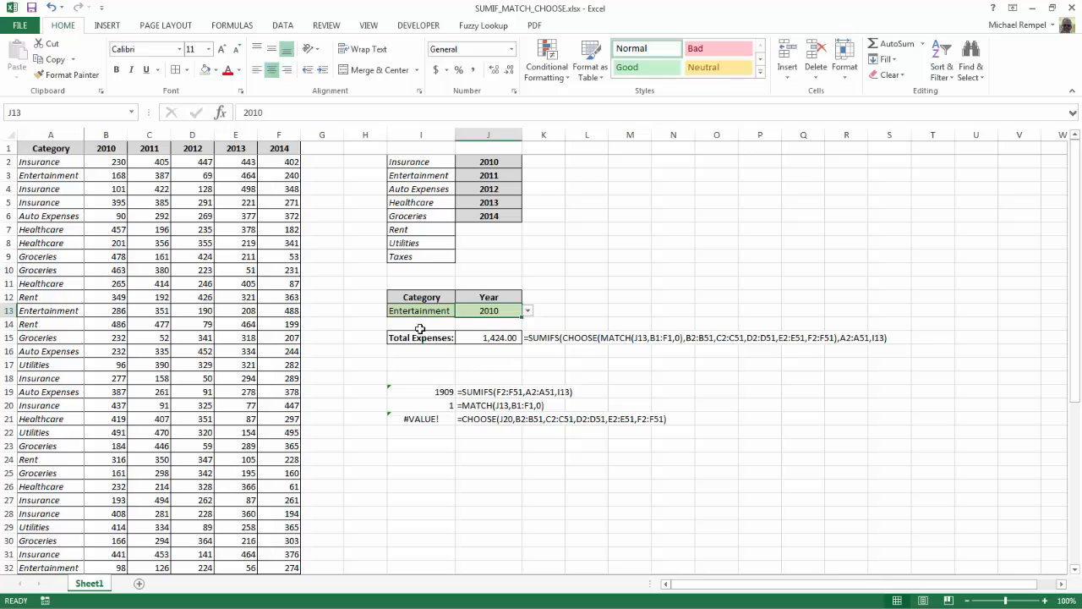
mouse_move(474, 332)
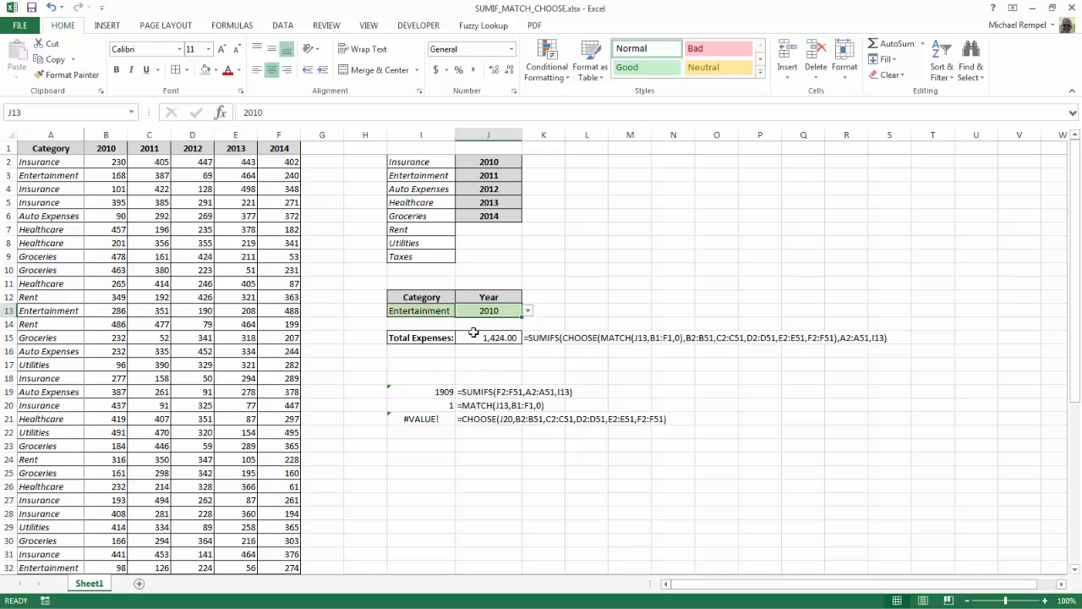
mouse_move(379, 313)
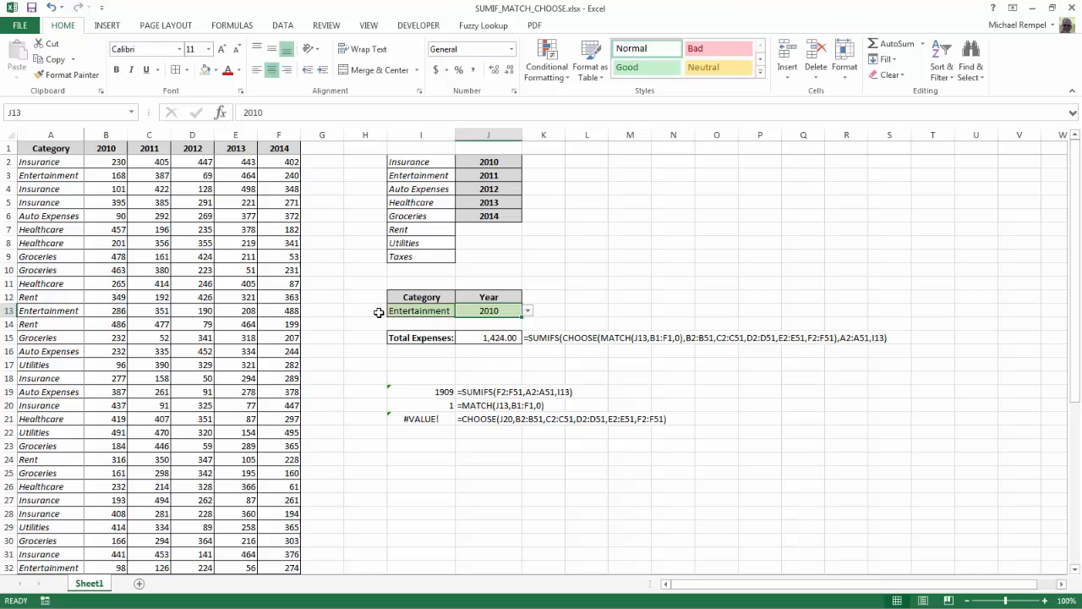
mouse_move(629, 490)
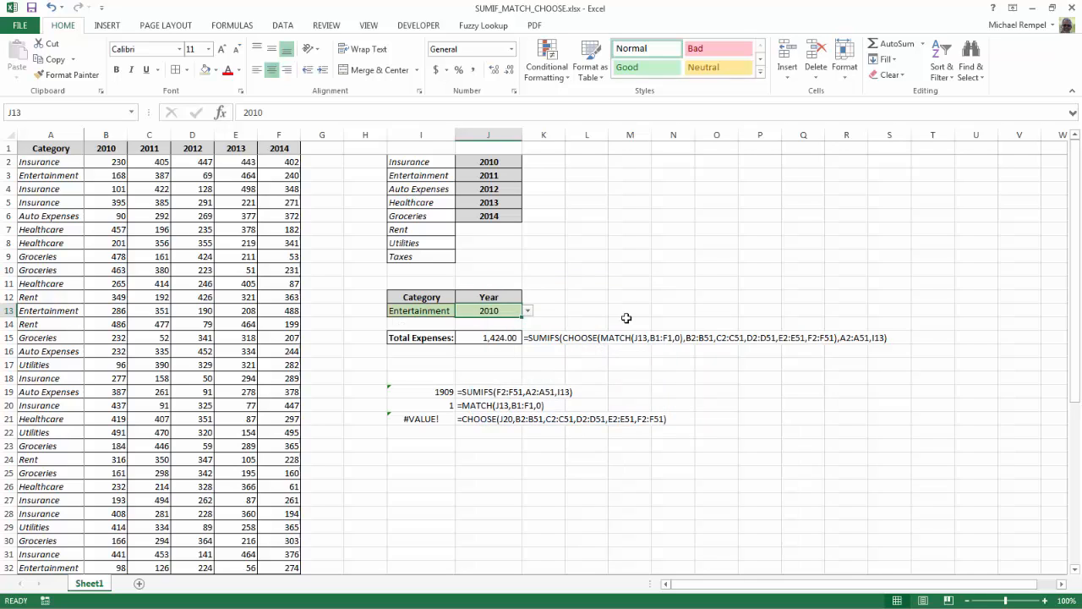
Step: Start a test formula =SUMIFS( in empty cell M10
click(629, 271)
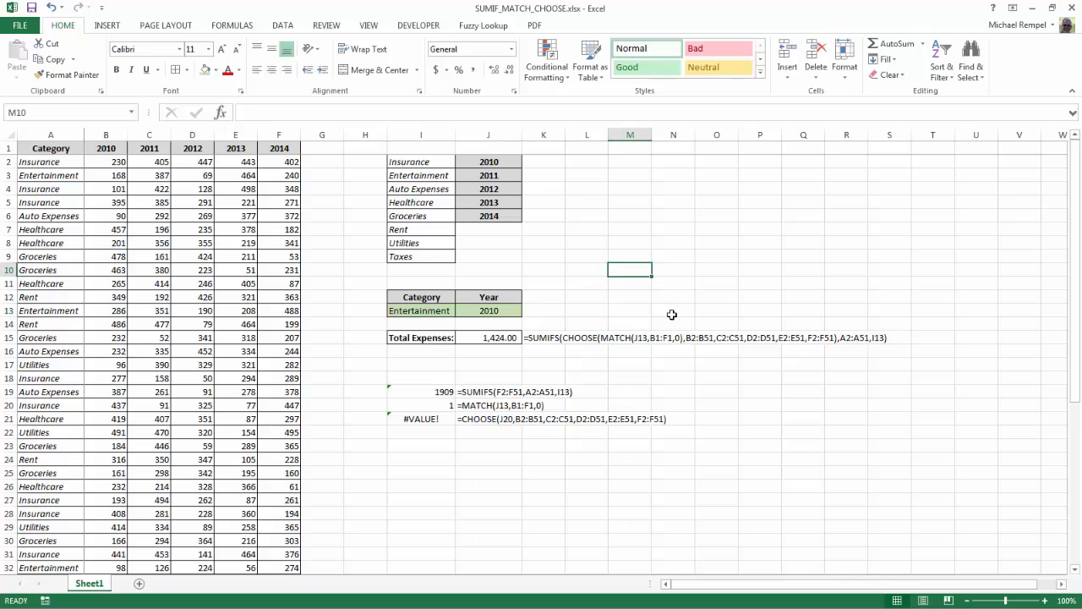
text(=sumifs)
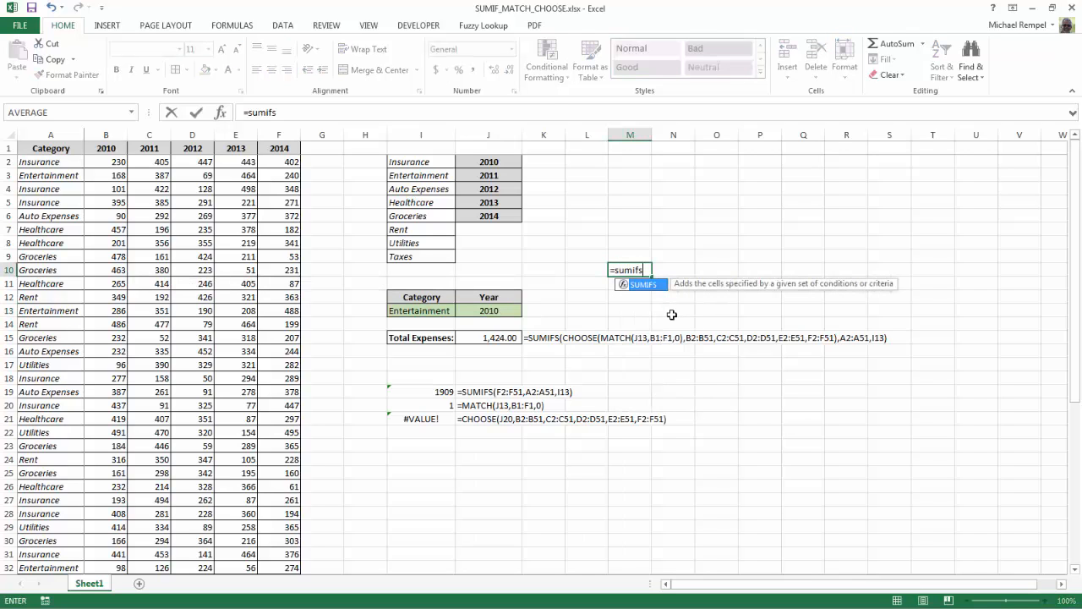
mouse_move(758, 305)
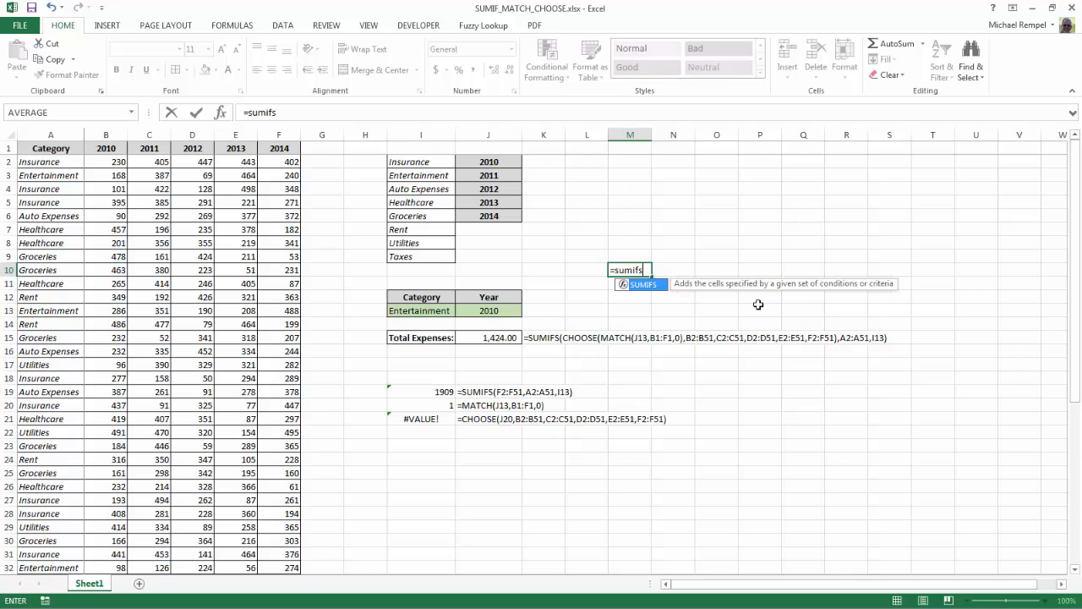
text(()
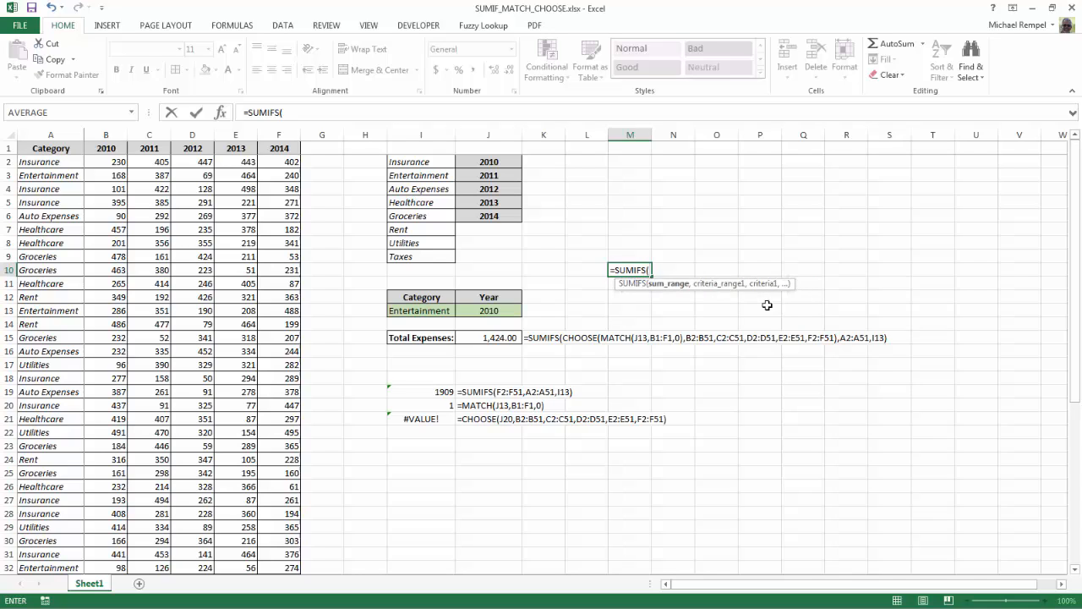
mouse_move(673, 294)
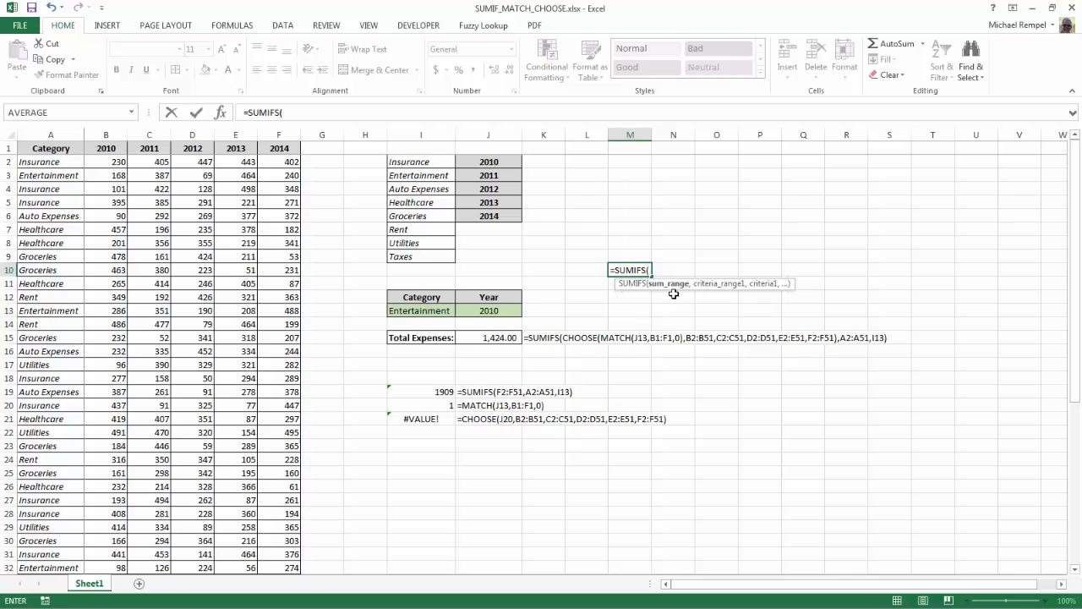
mouse_move(740, 294)
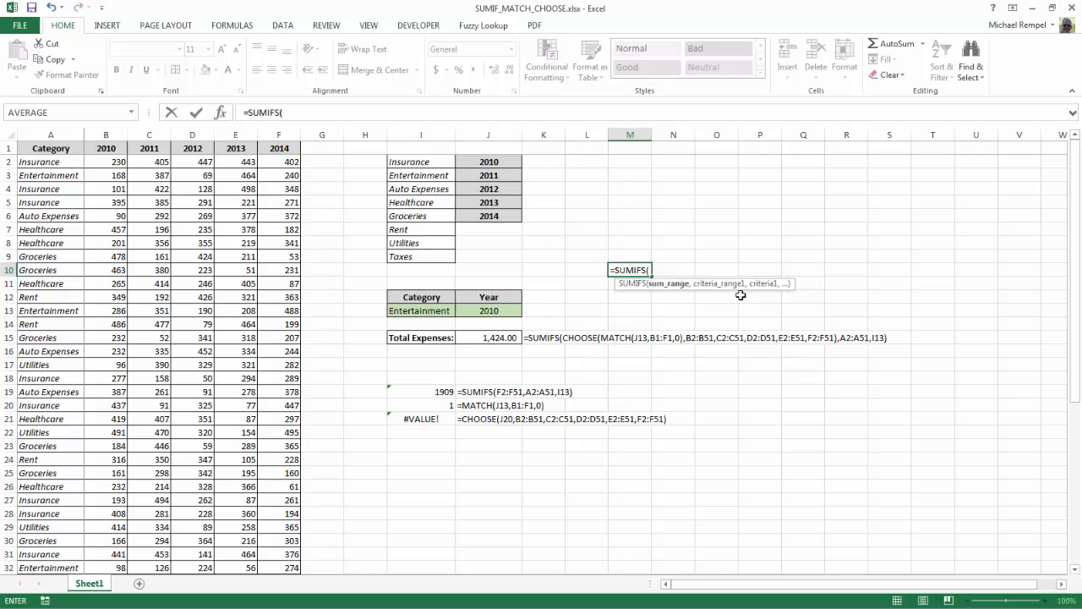
mouse_move(651, 375)
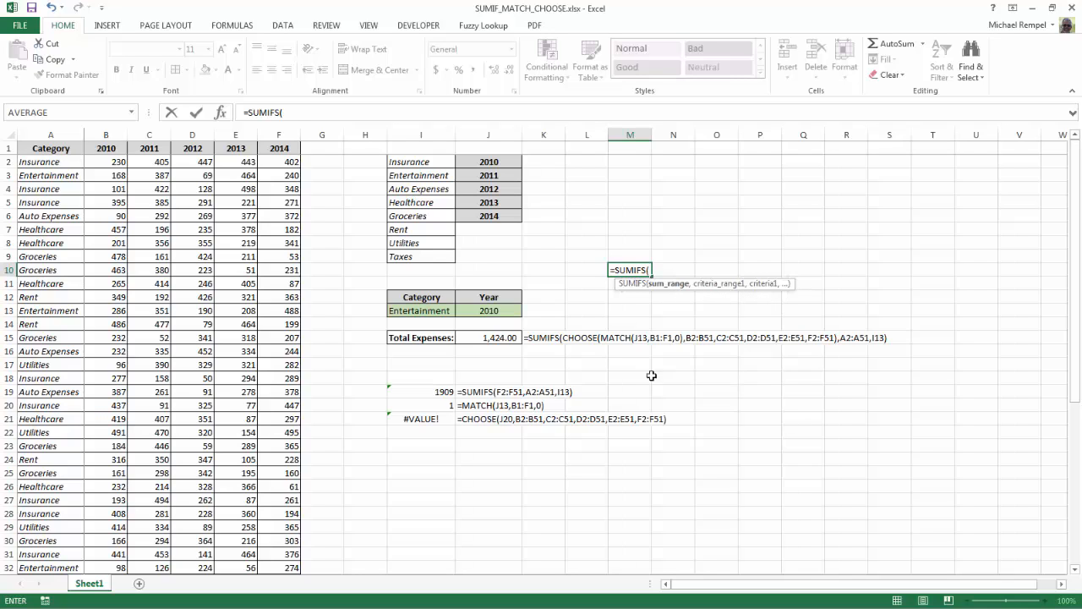
mouse_move(732, 296)
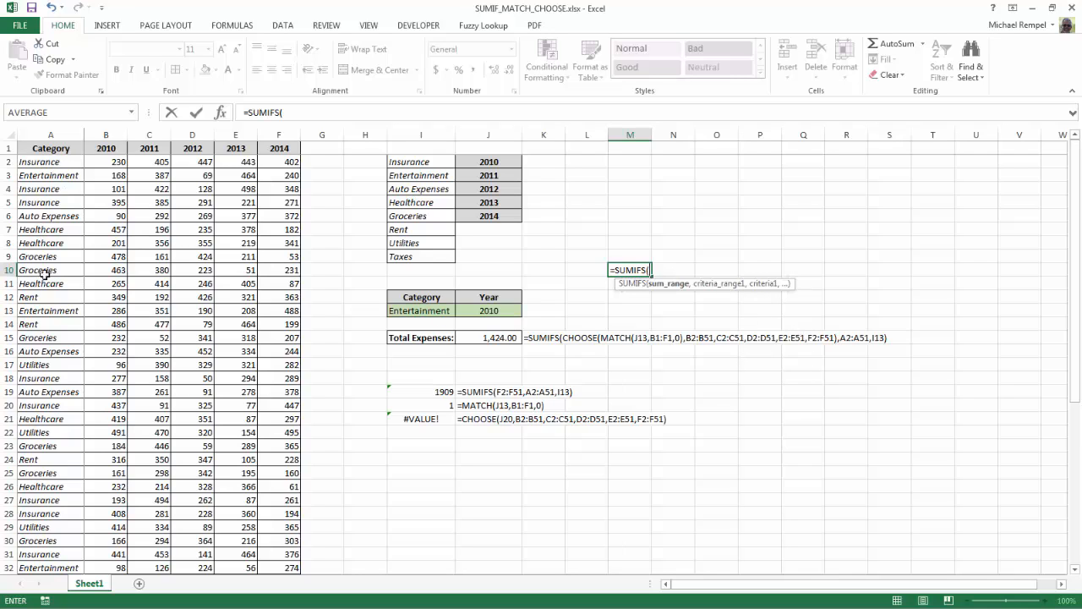
mouse_move(866, 372)
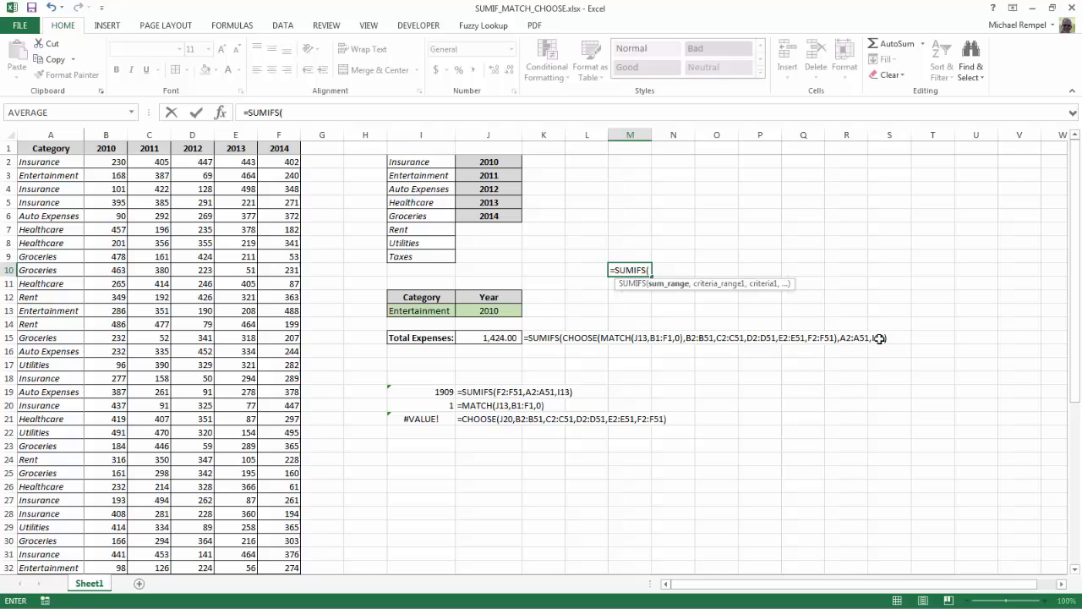
mouse_move(874, 349)
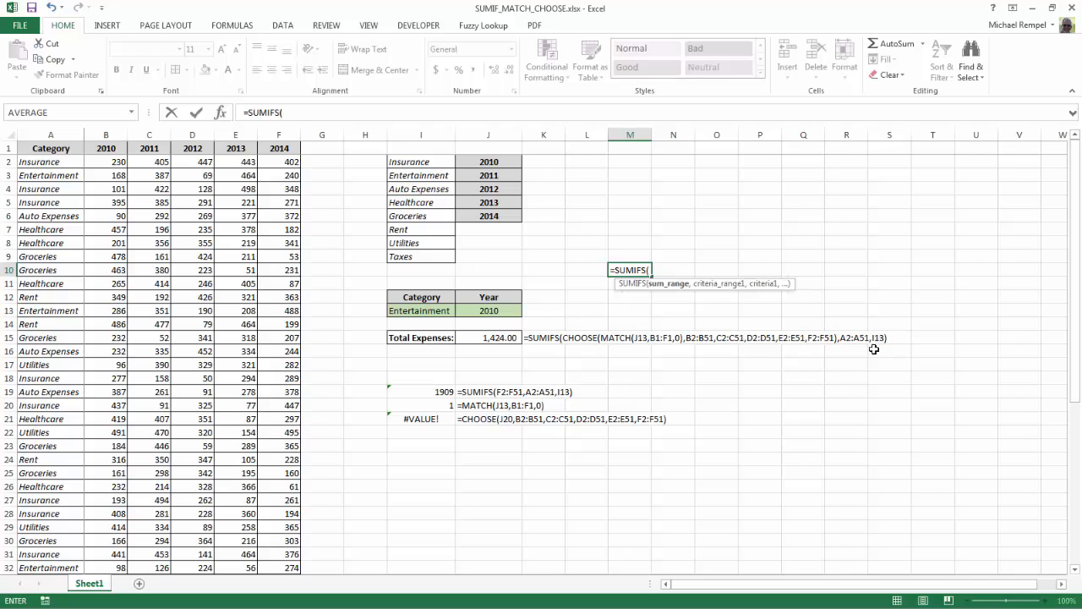
mouse_move(441, 322)
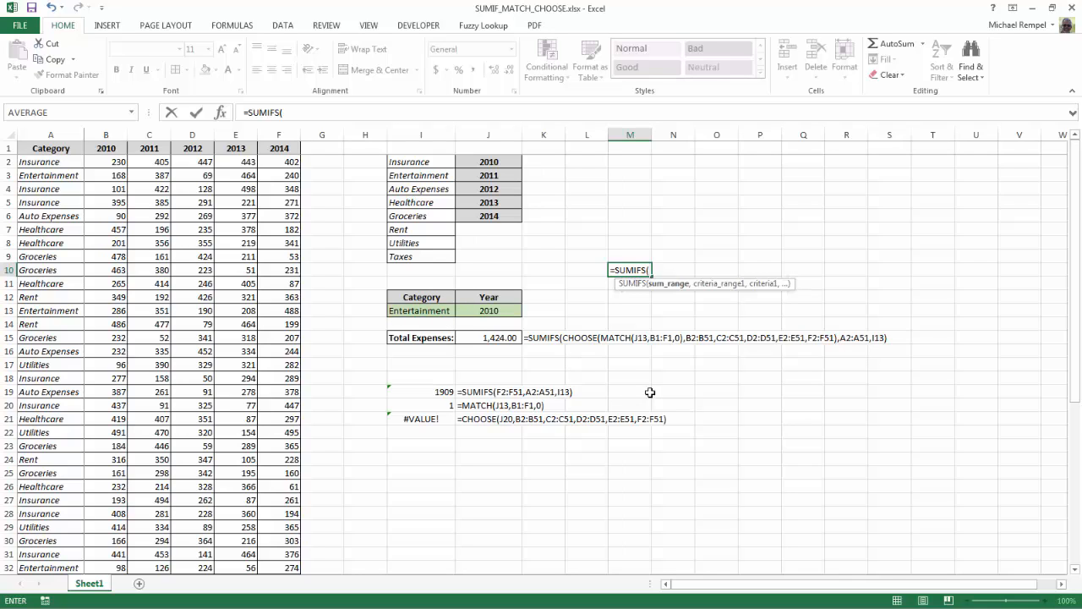
mouse_move(652, 380)
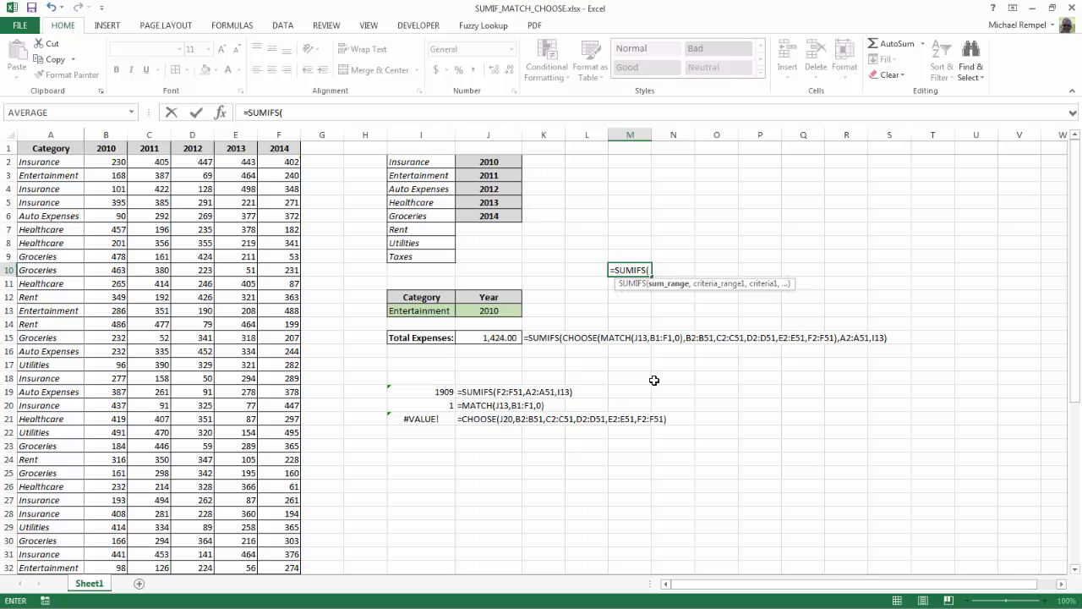
Step: Cancel the SUMIFS entry, begin =CHOOSE, then replace it by starting =MATCH in M10
key(Escape)
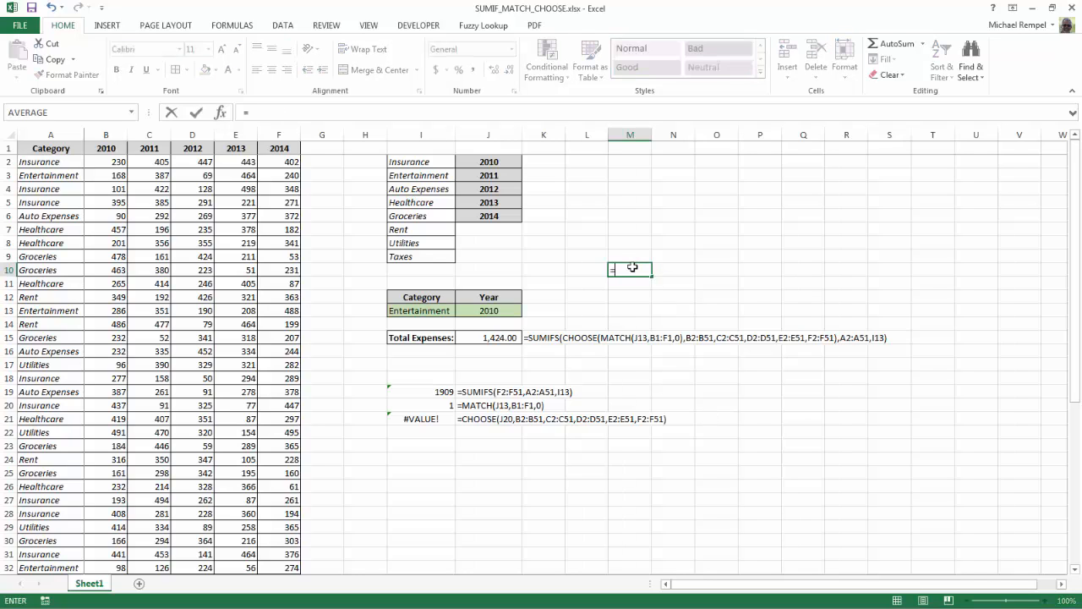
text(=cho)
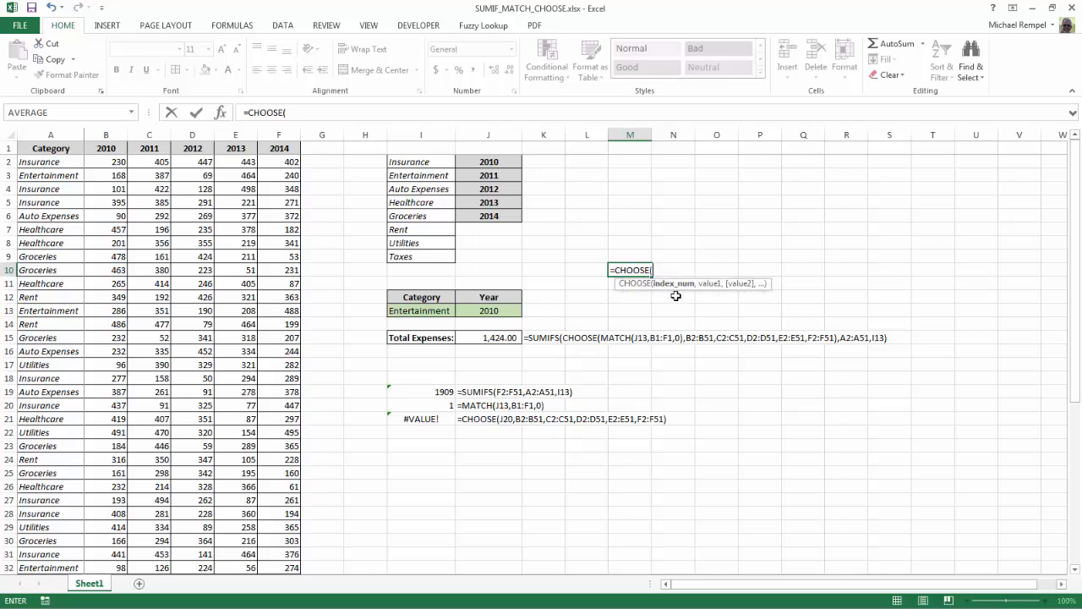
mouse_move(740, 298)
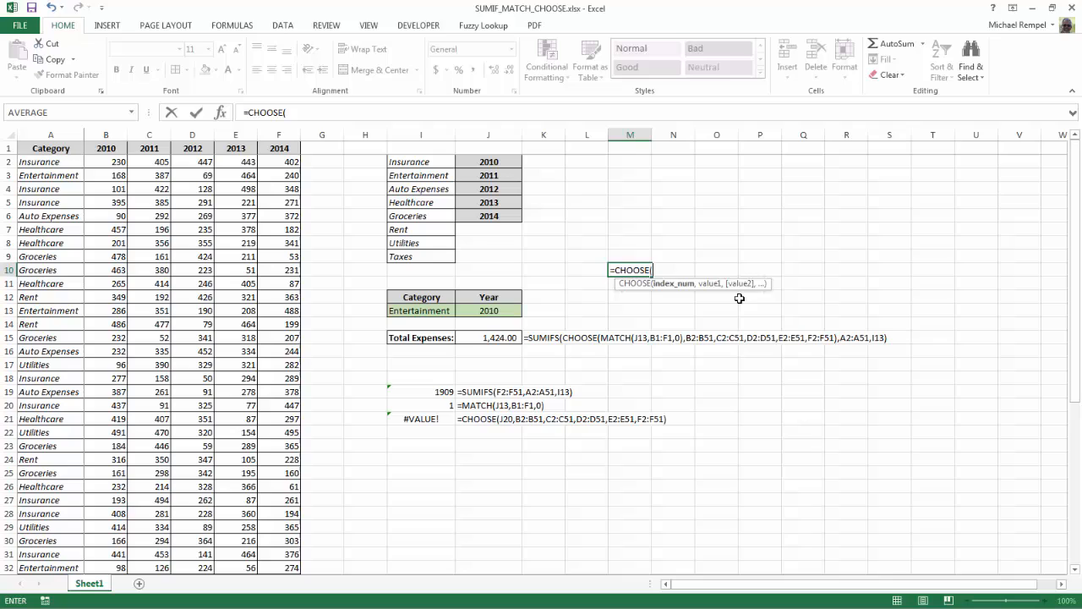
mouse_move(798, 296)
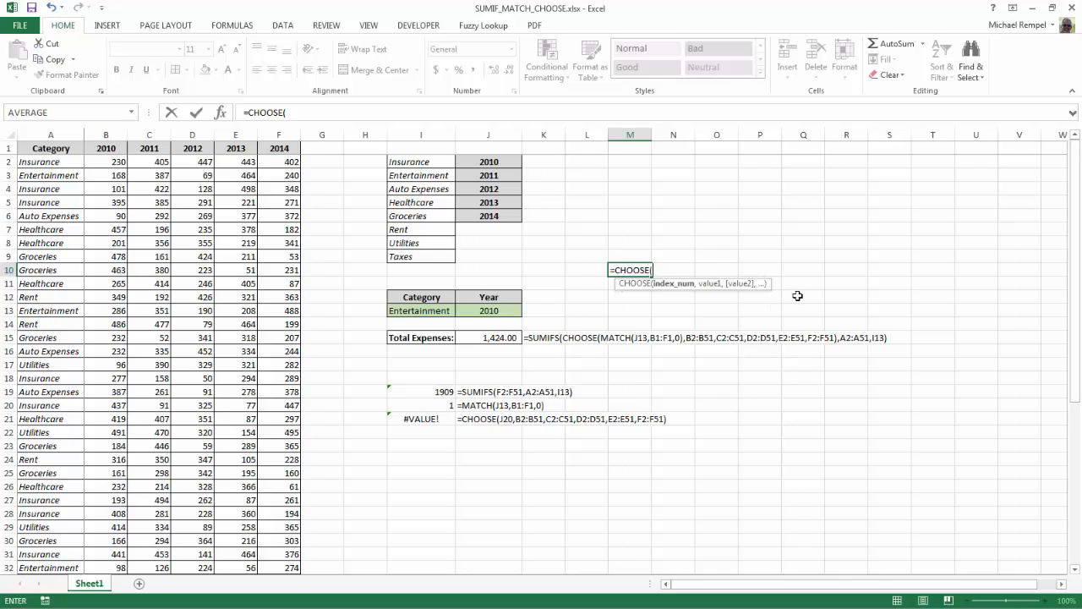
mouse_move(669, 305)
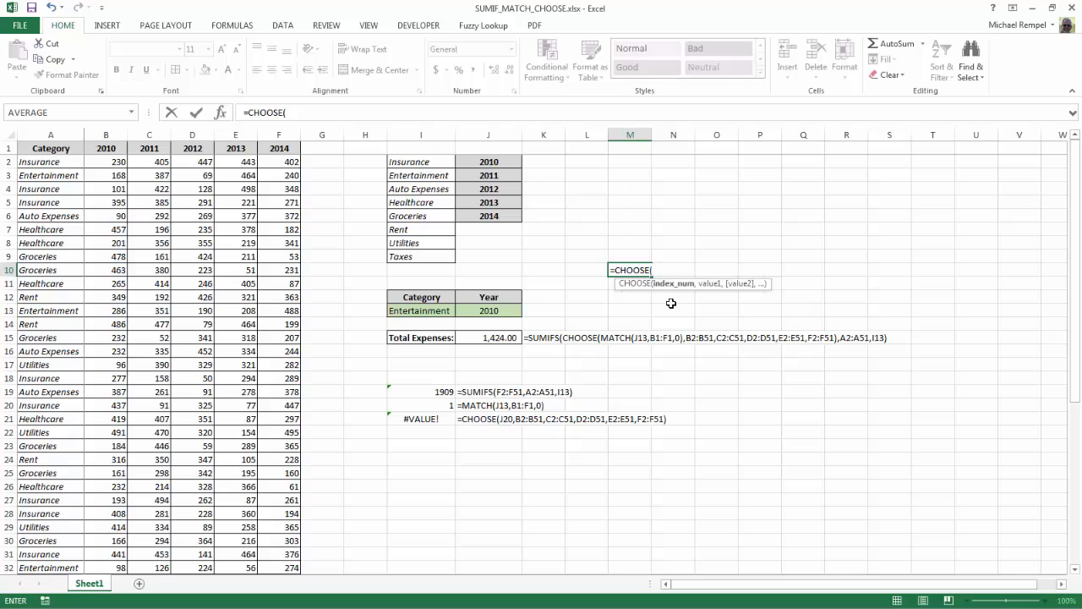
mouse_move(673, 295)
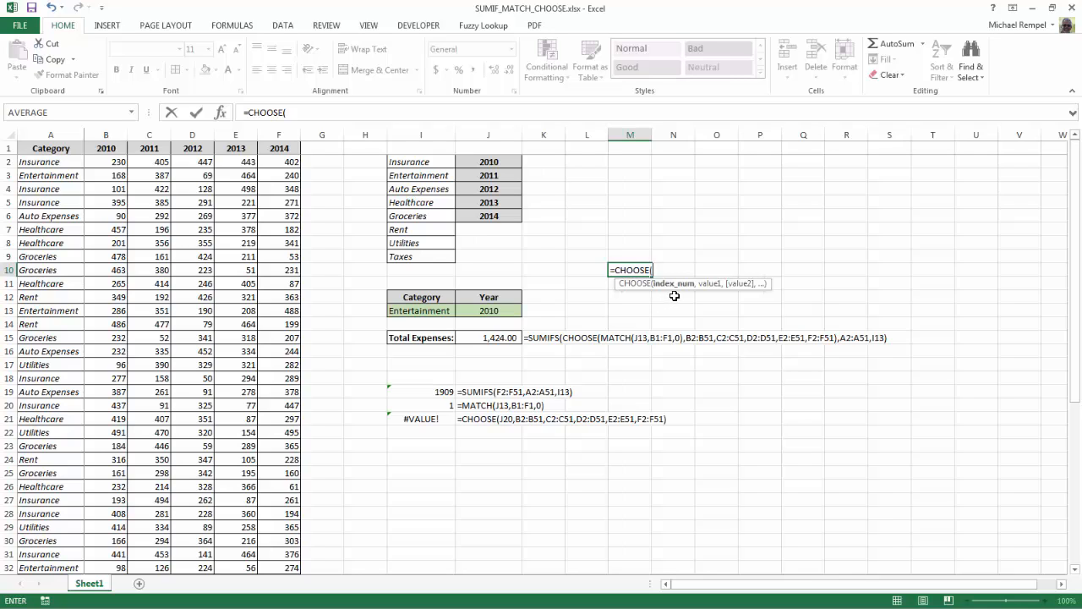
mouse_move(721, 305)
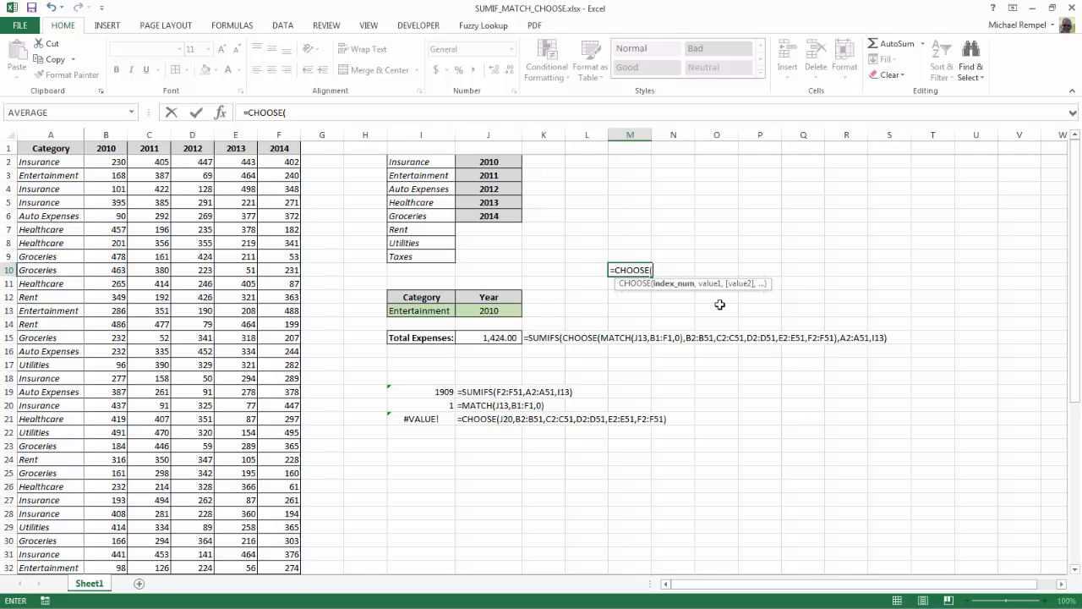
mouse_move(771, 306)
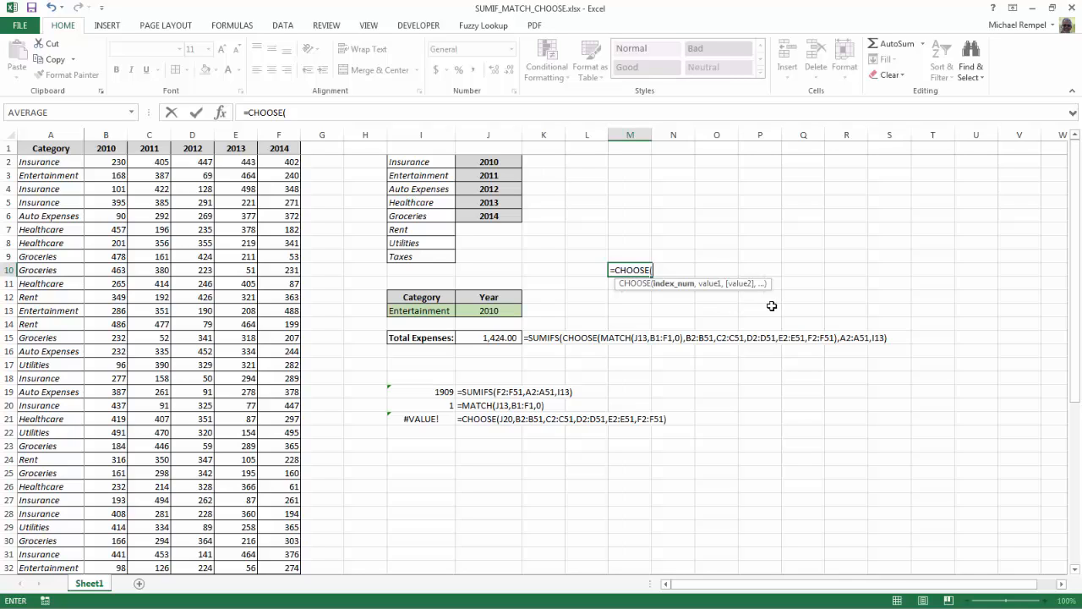
mouse_move(715, 307)
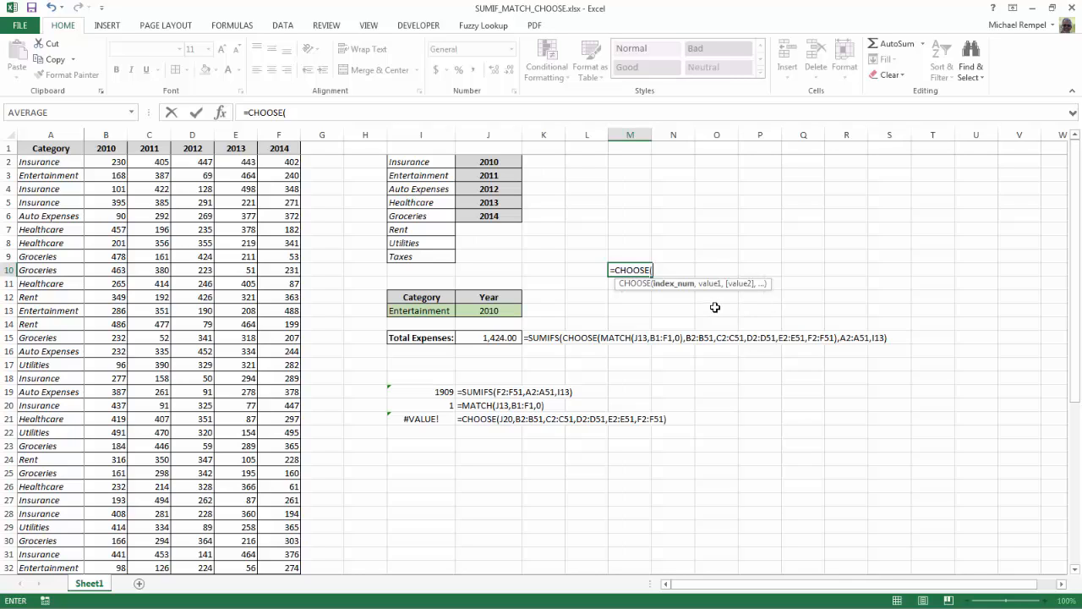
mouse_move(579, 350)
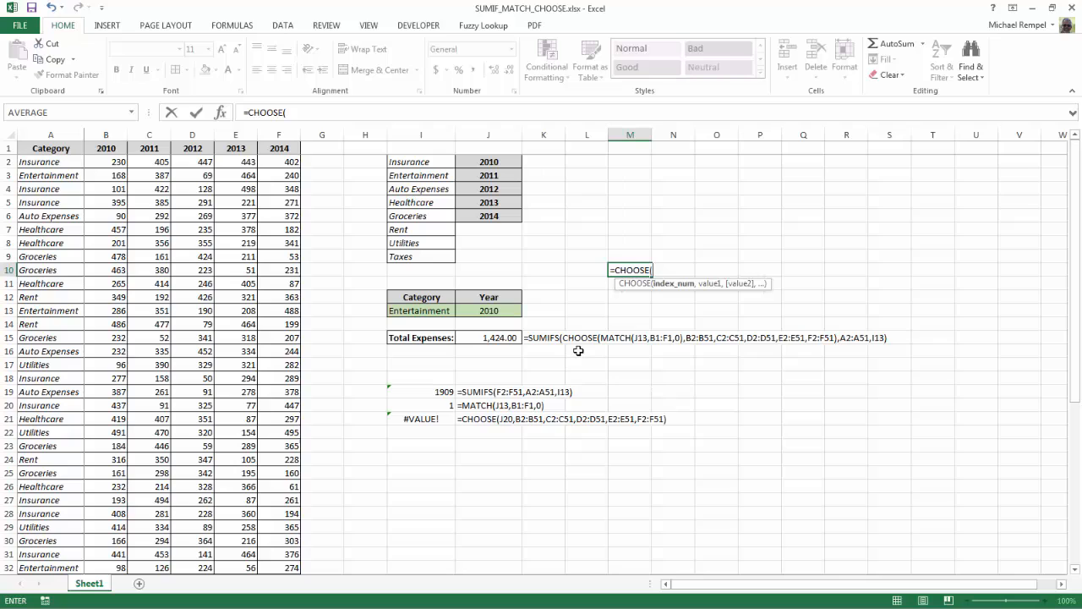
mouse_move(622, 348)
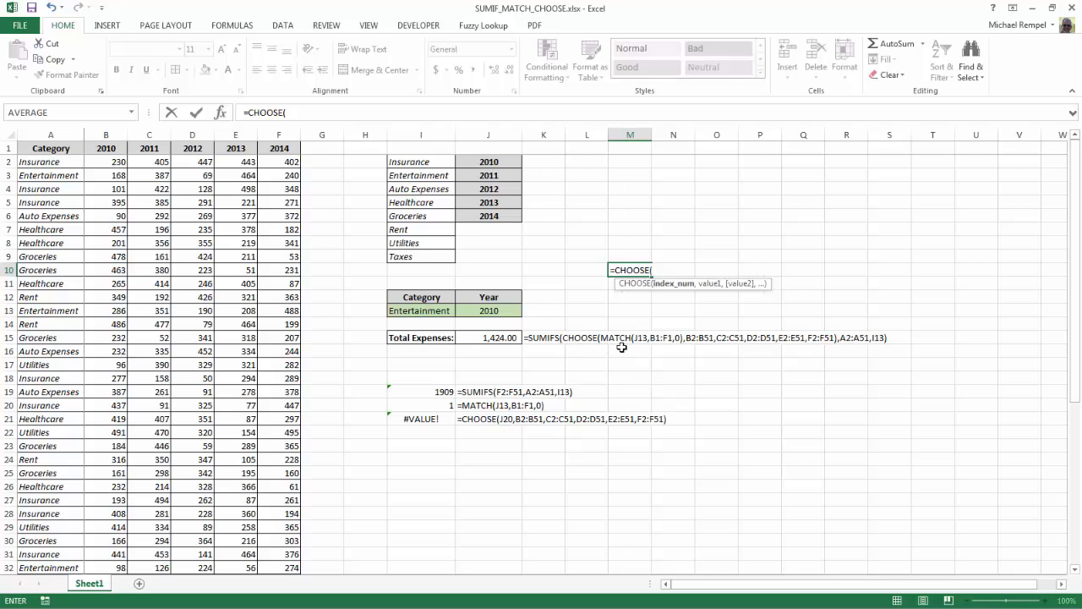
mouse_move(680, 354)
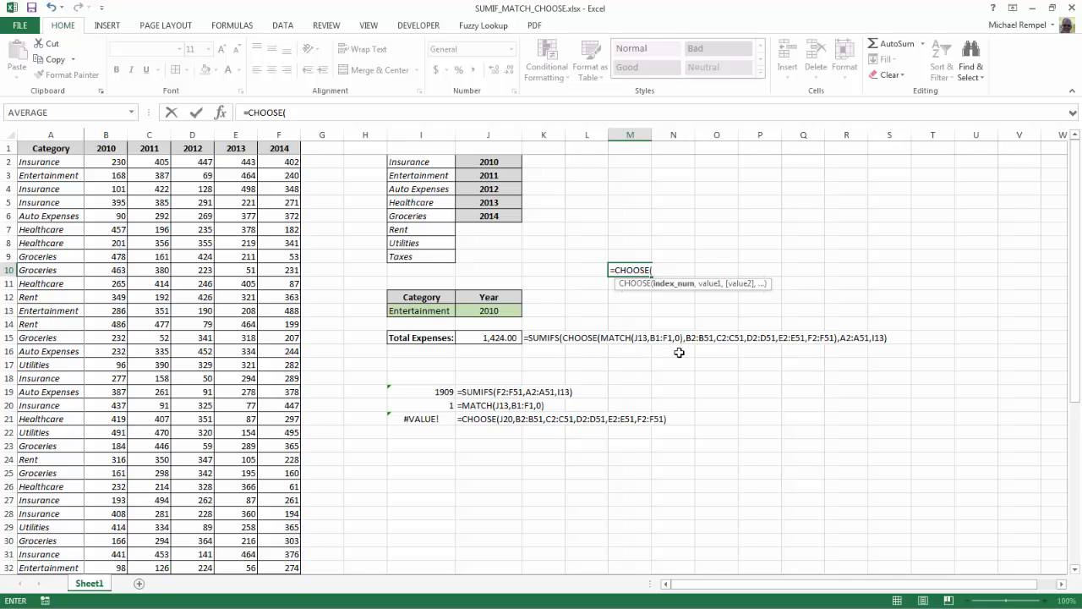
mouse_move(698, 349)
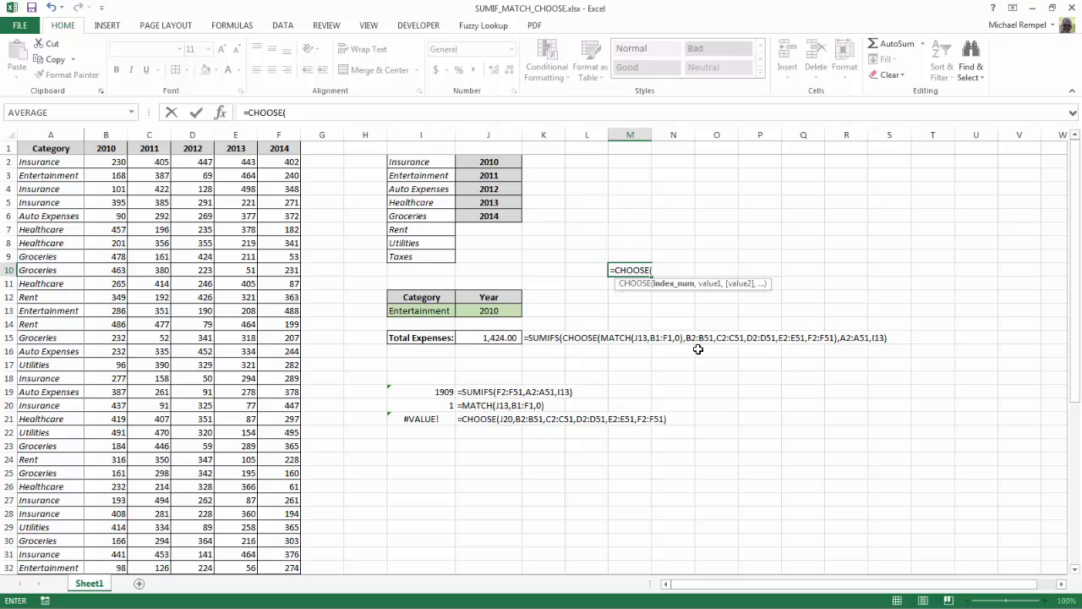
mouse_move(741, 348)
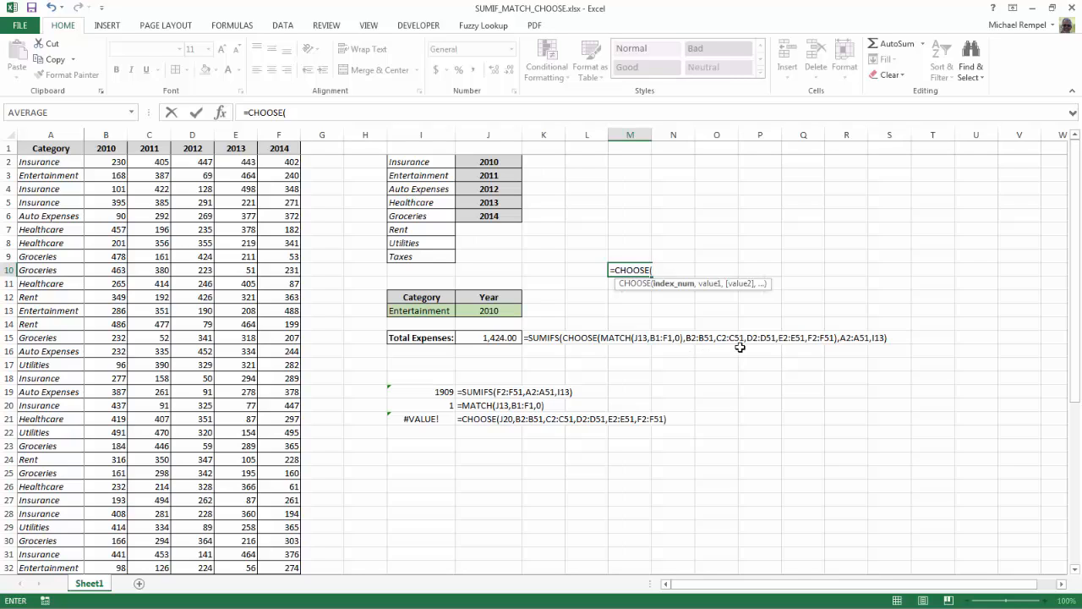
mouse_move(703, 348)
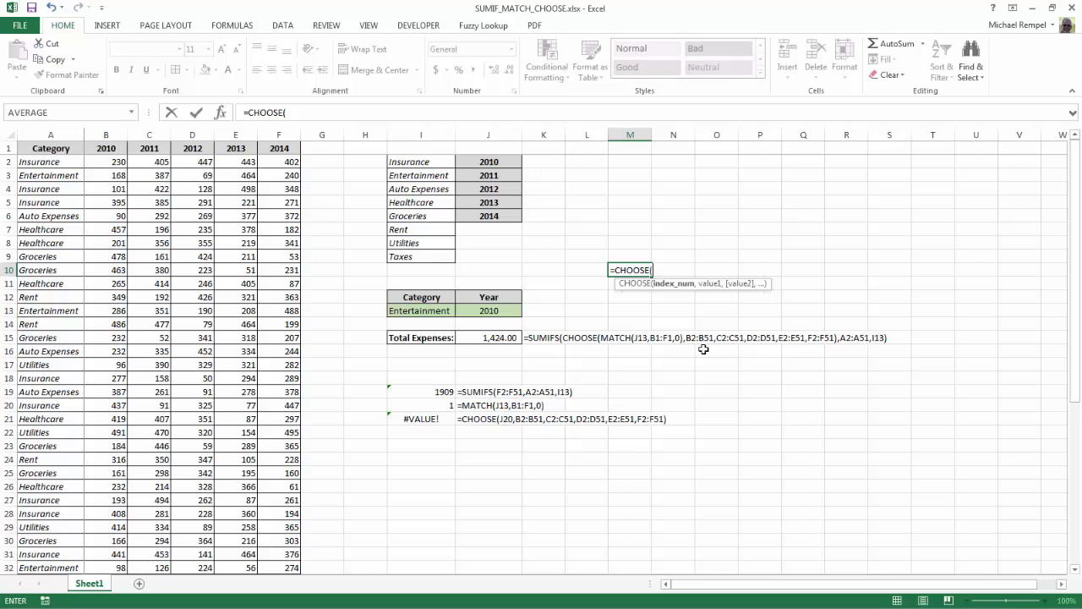
mouse_move(842, 354)
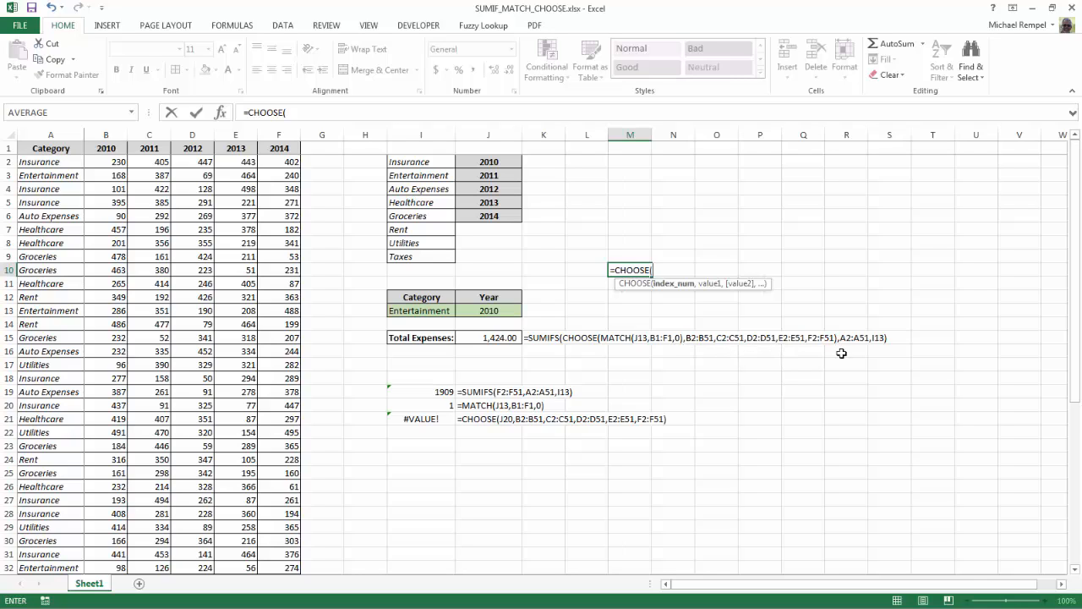
mouse_move(820, 352)
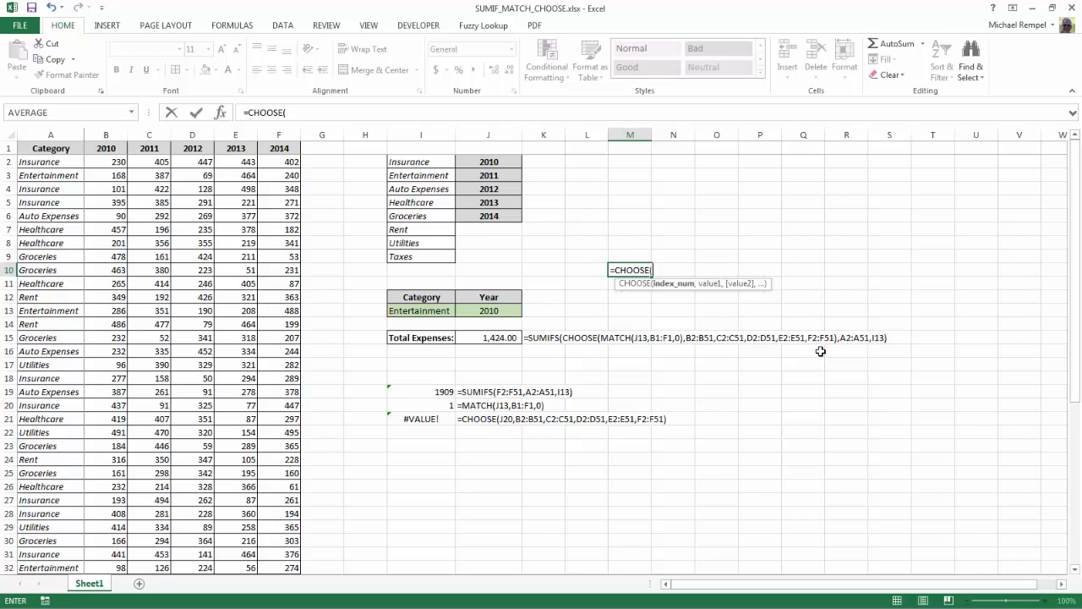
text(=matc)
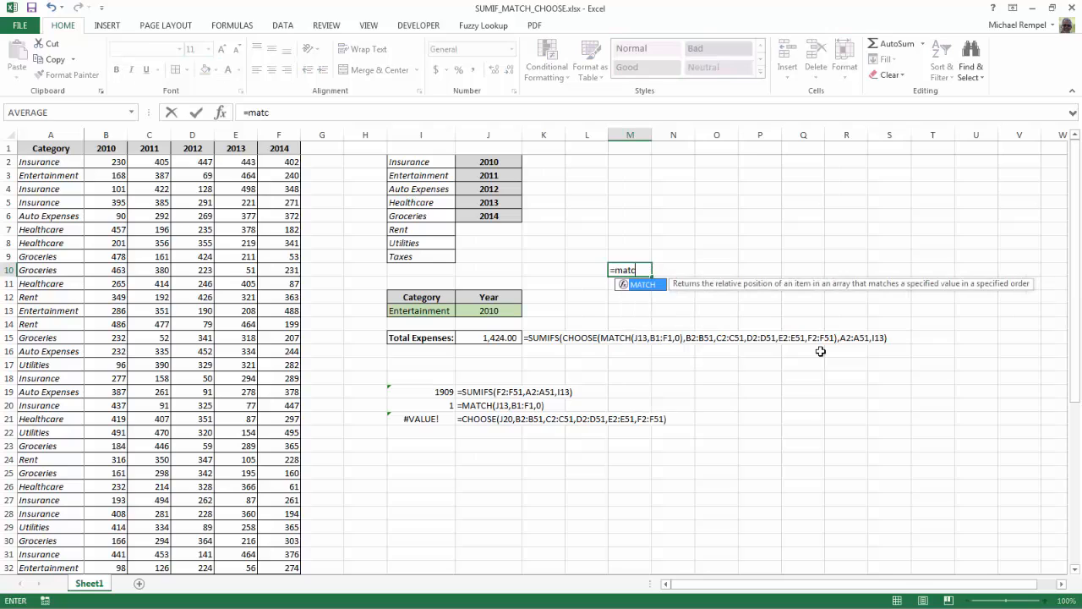
Step: Complete =MATCH( so its lookup_value, lookup_array, match_type hints appear
text(h)
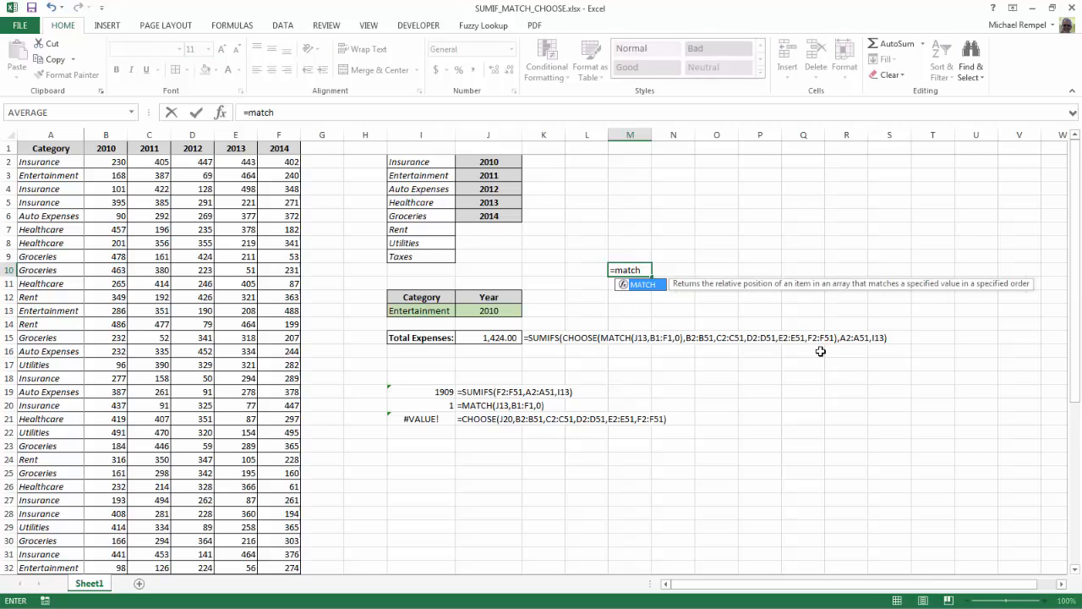
text(()
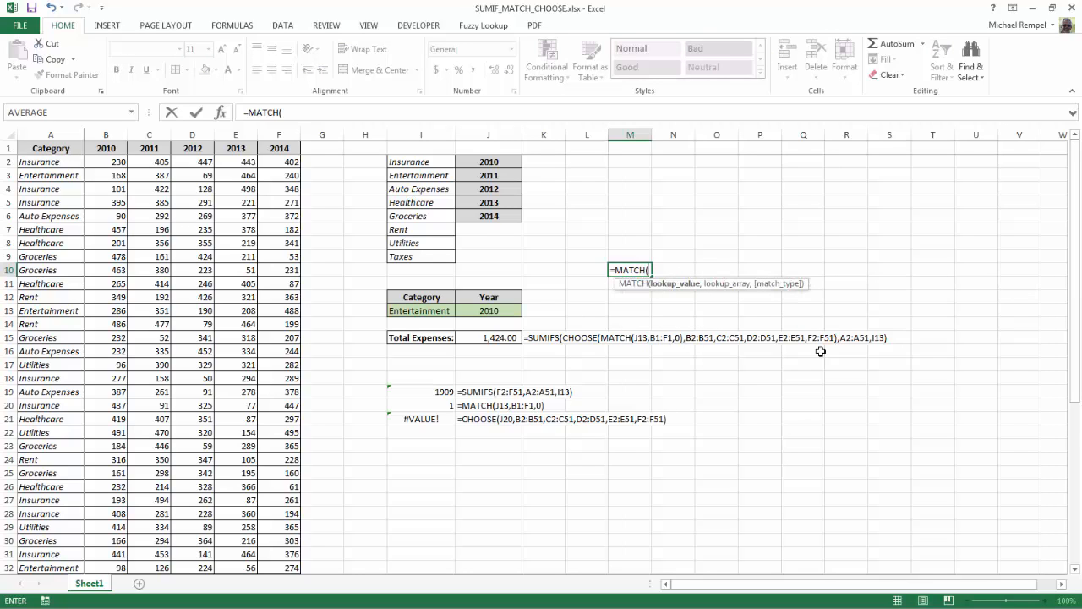
mouse_move(669, 285)
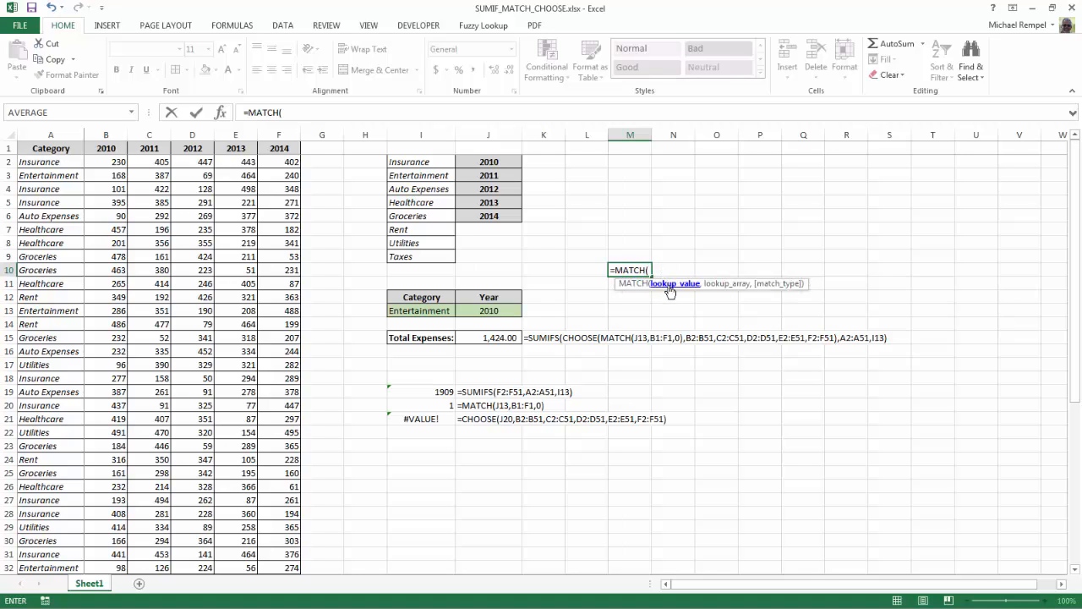
mouse_move(690, 318)
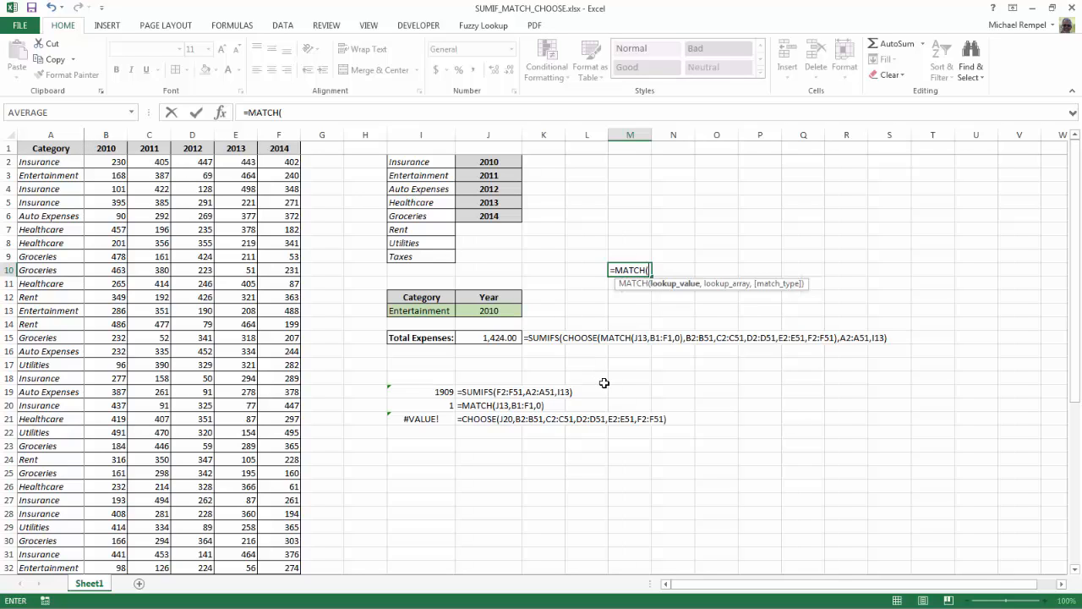
mouse_move(641, 352)
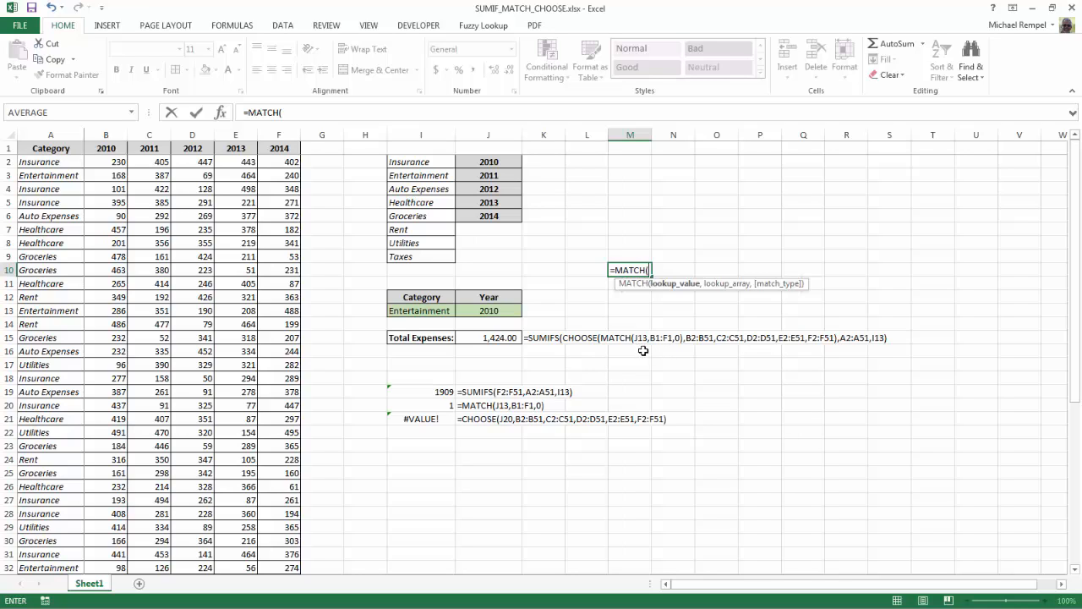
mouse_move(667, 348)
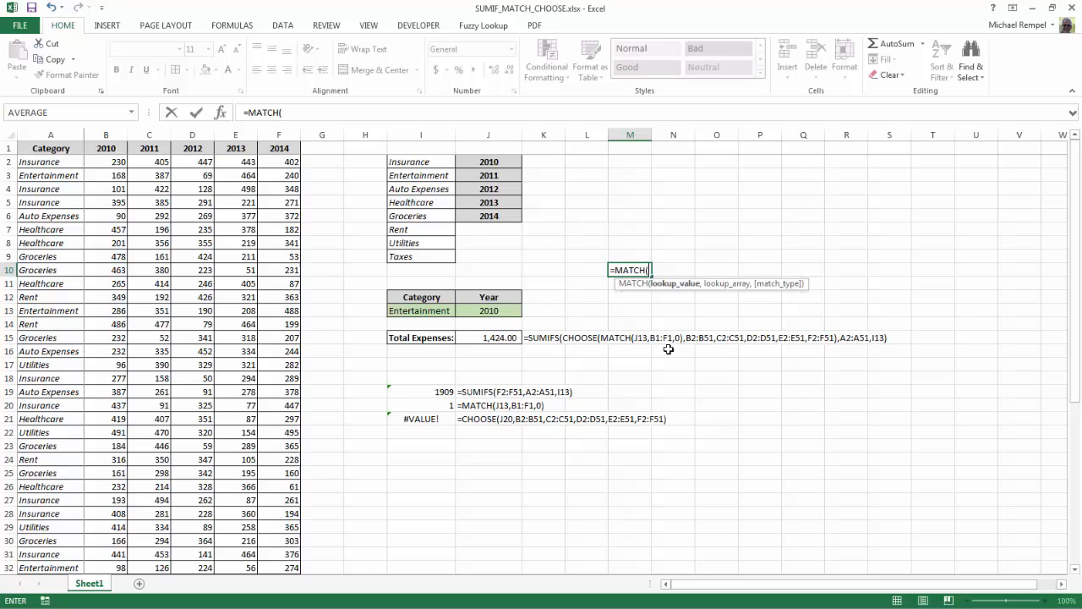
mouse_move(673, 347)
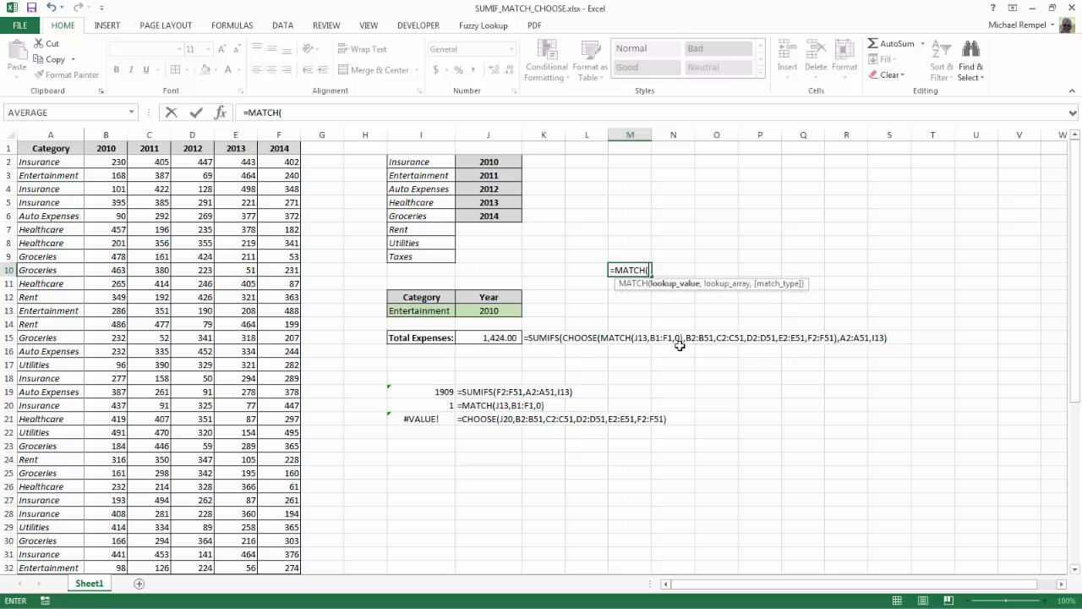
mouse_move(637, 353)
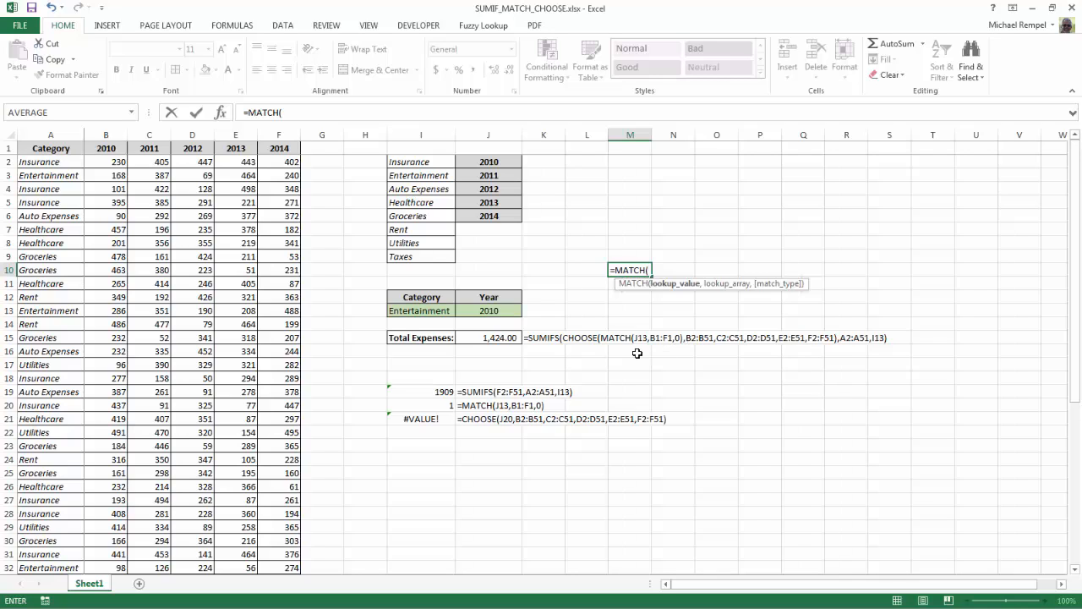
mouse_move(672, 355)
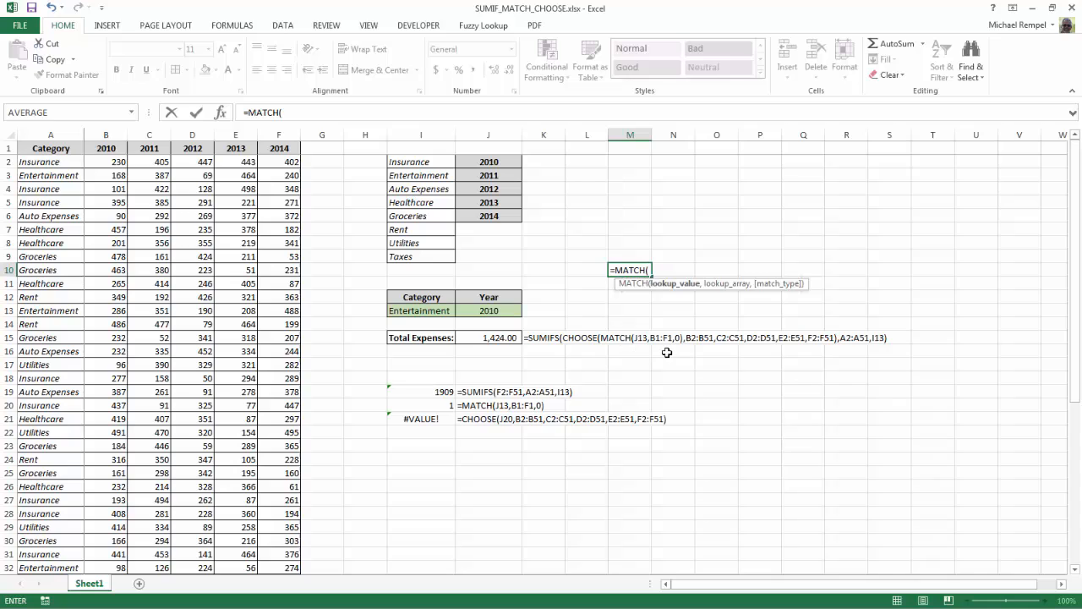
mouse_move(673, 342)
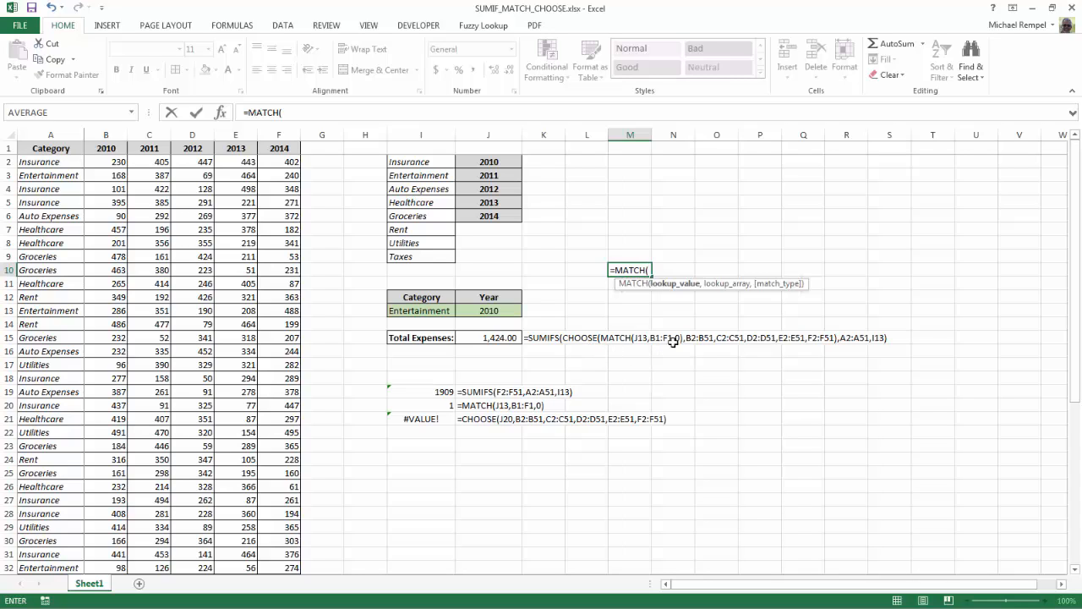
mouse_move(690, 354)
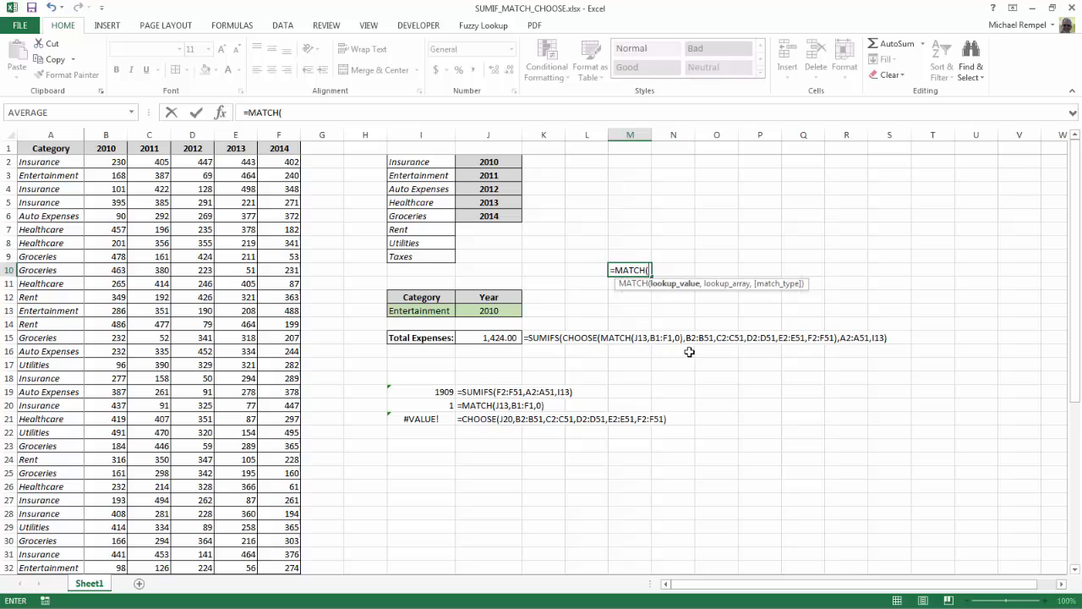
mouse_move(783, 354)
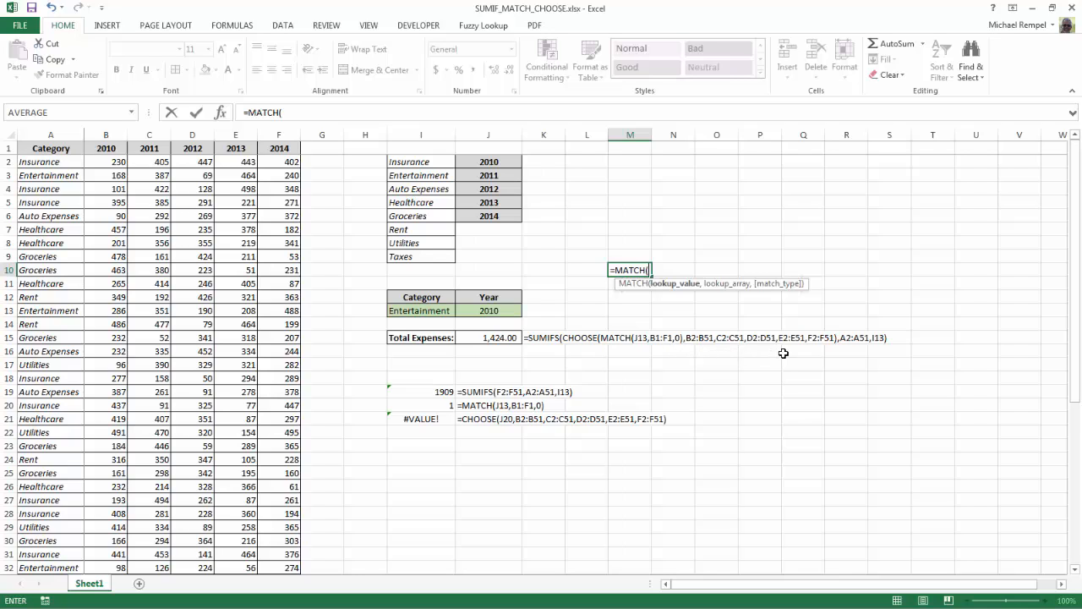
mouse_move(825, 353)
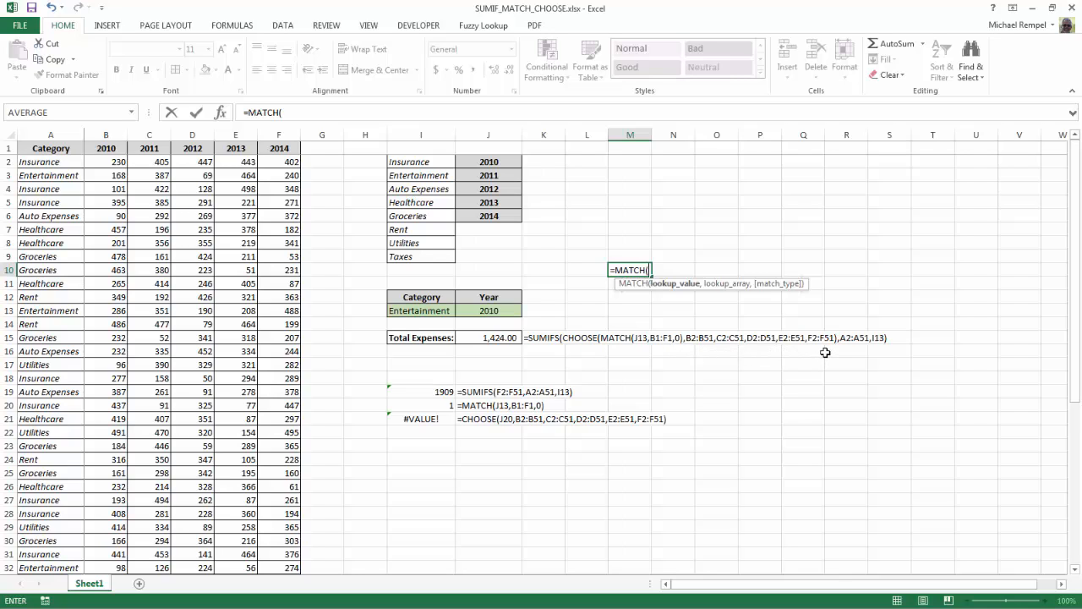
mouse_move(807, 359)
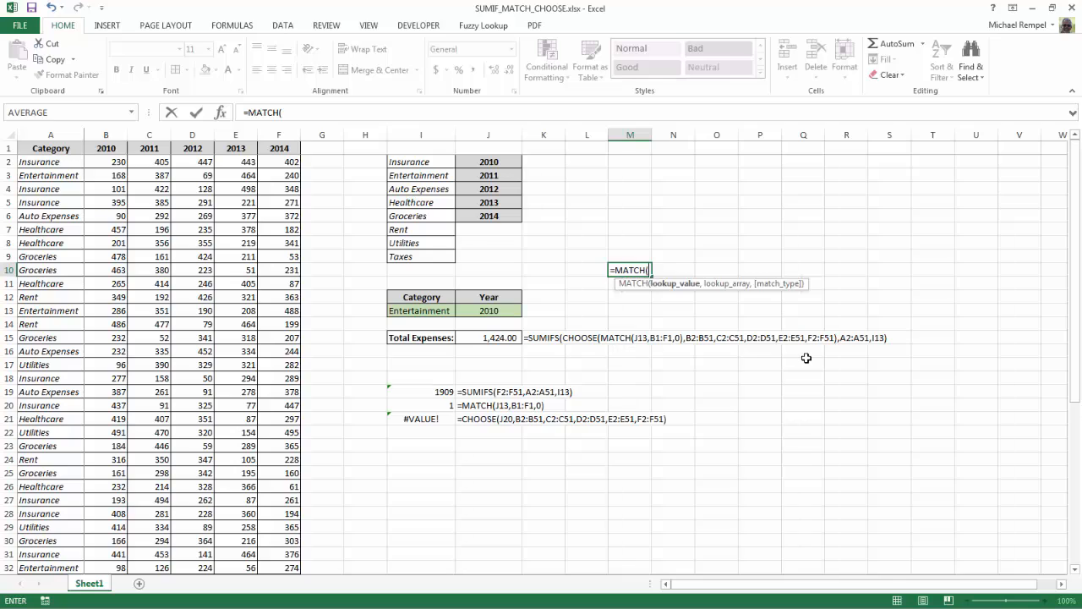
mouse_move(654, 355)
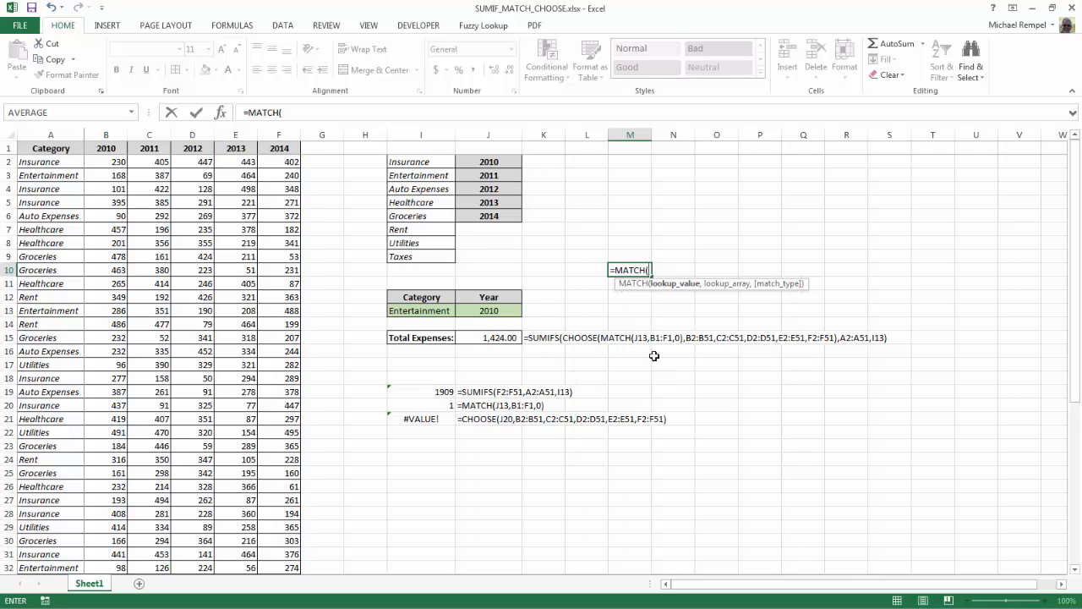
mouse_move(819, 350)
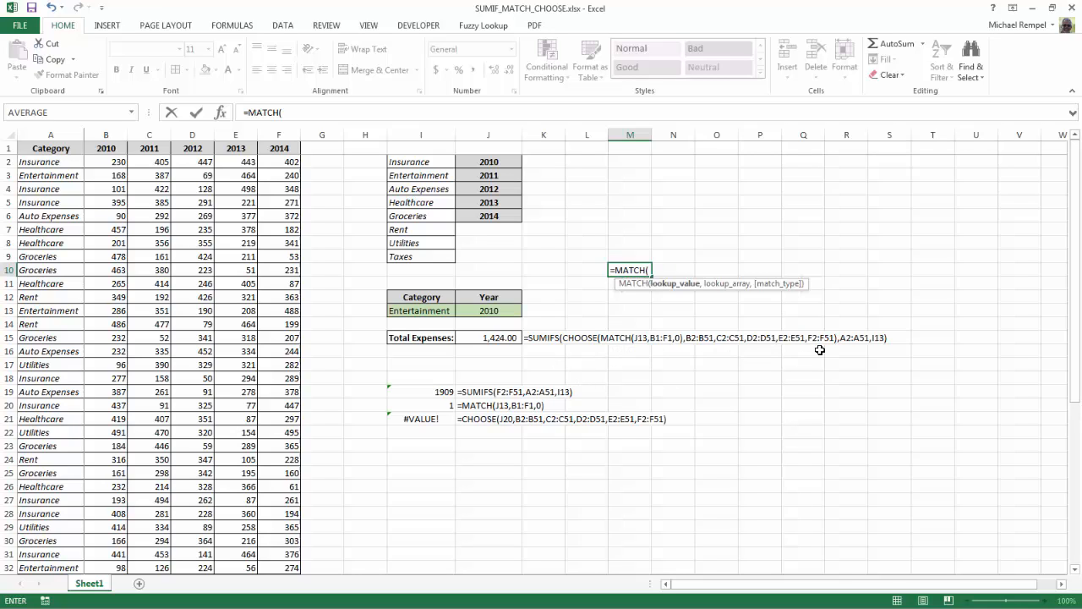
mouse_move(862, 349)
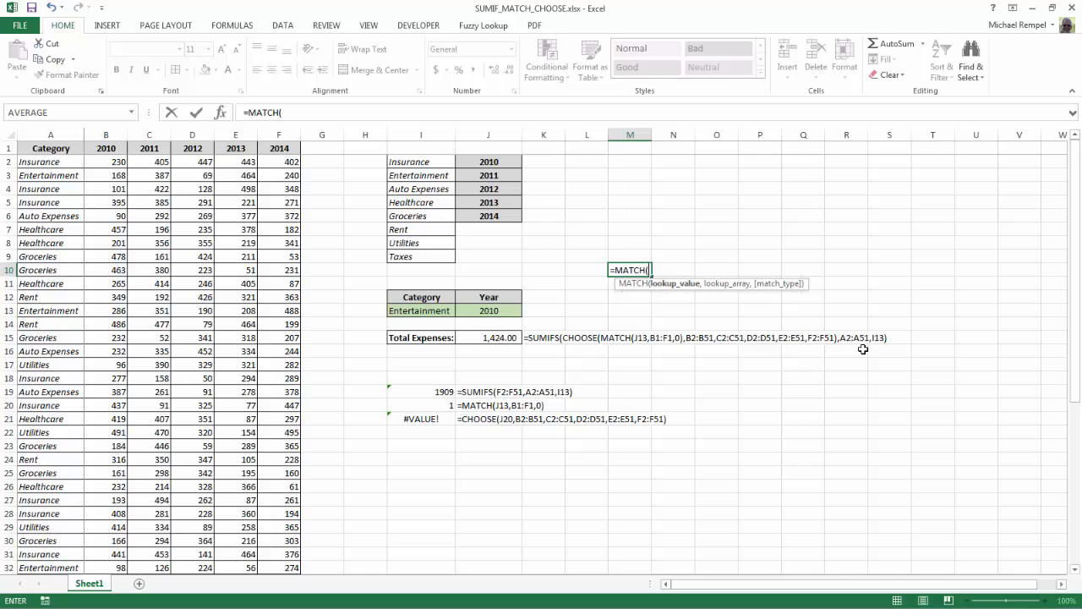
mouse_move(879, 349)
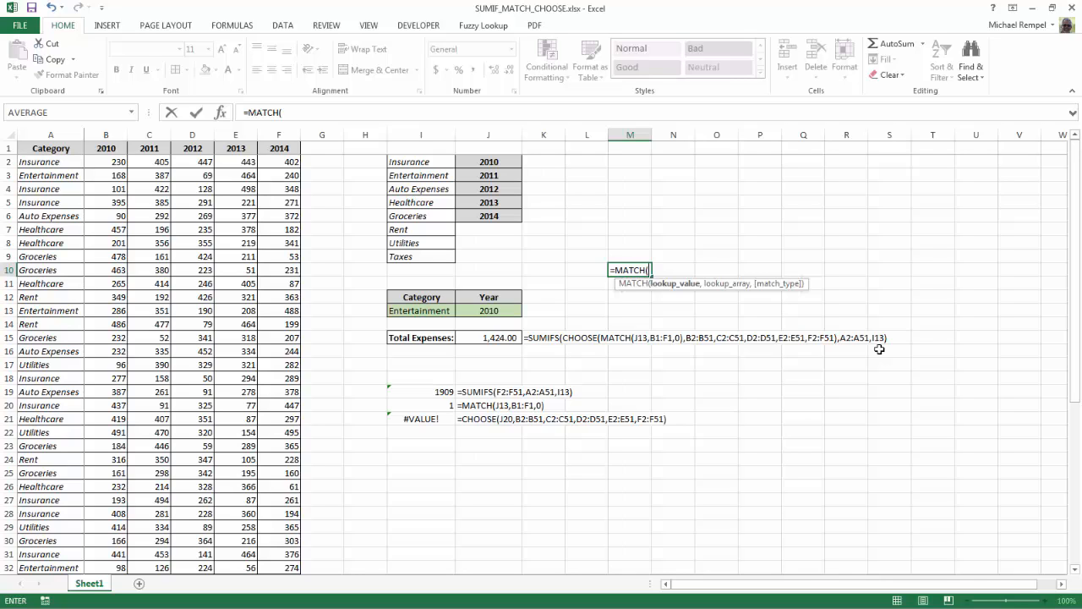
Step: Cancel the MATCH entry and start Evaluate Formula on Total Expenses cell J15
key(Escape)
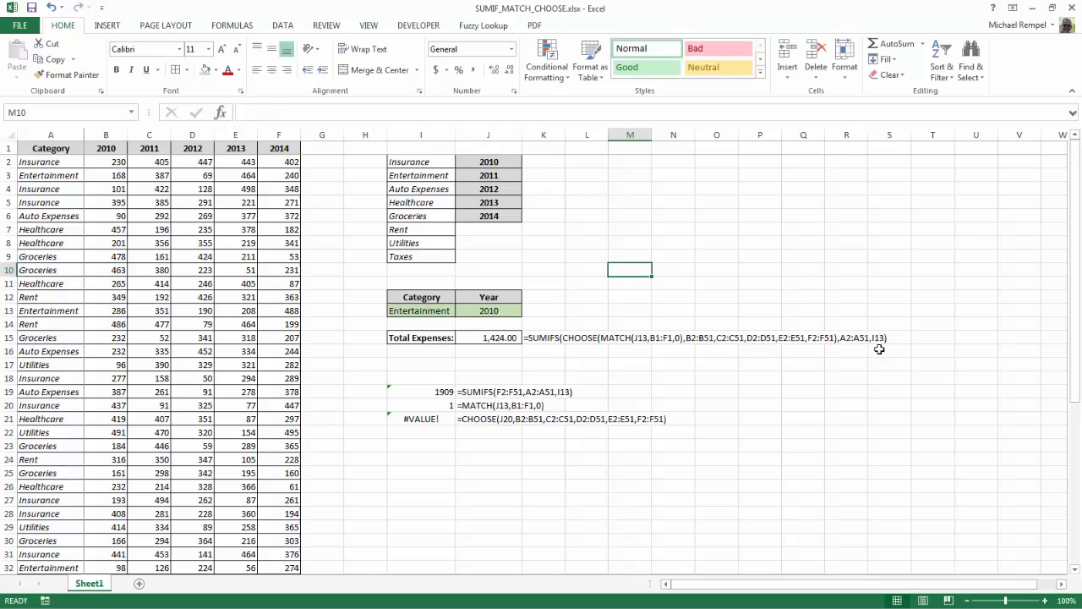
click(231, 25)
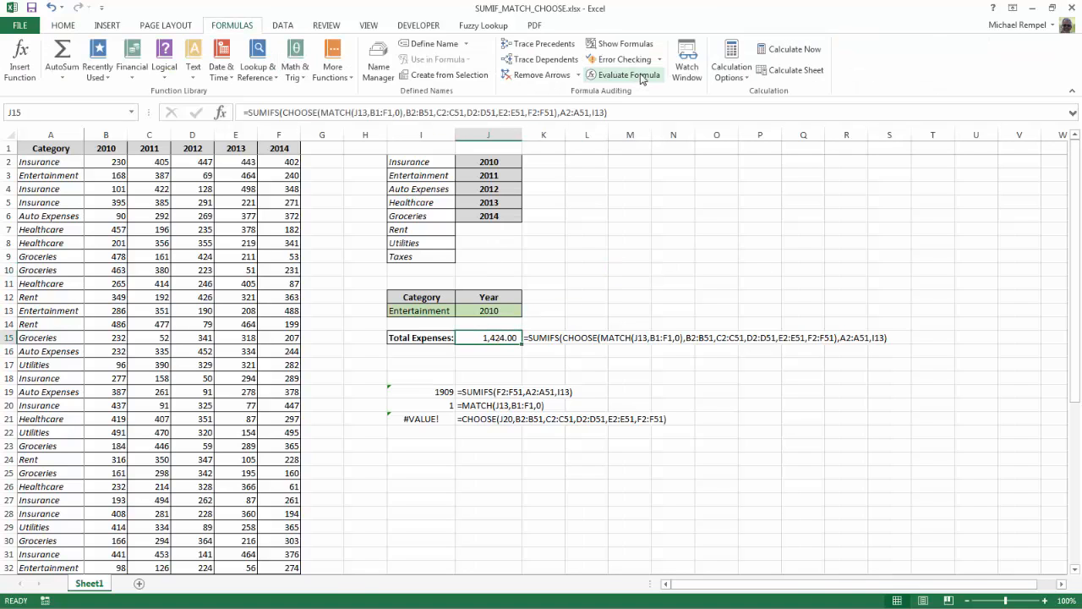
click(622, 74)
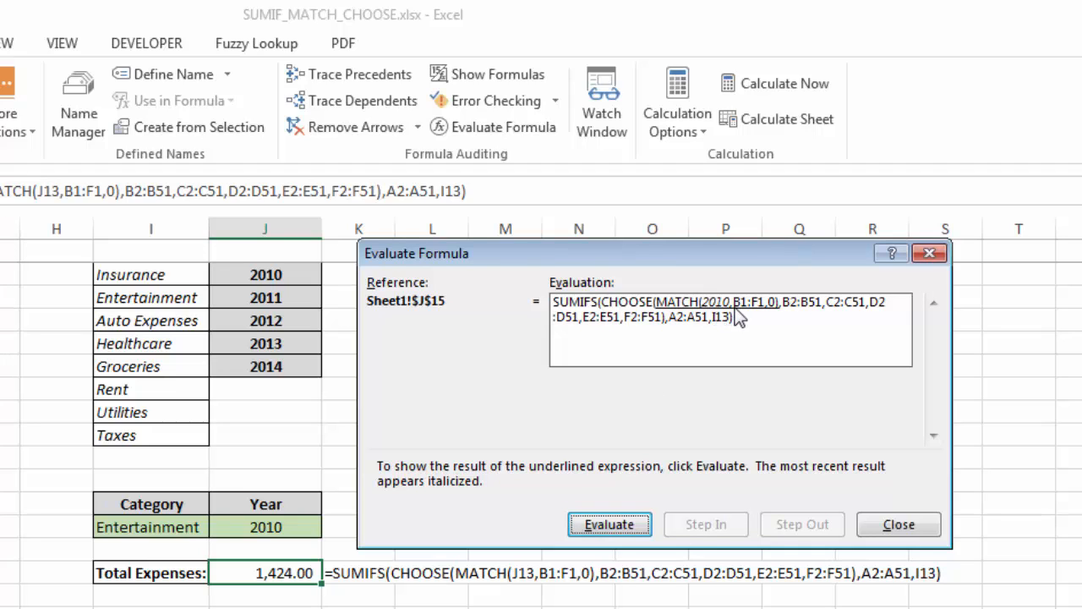
mouse_move(774, 320)
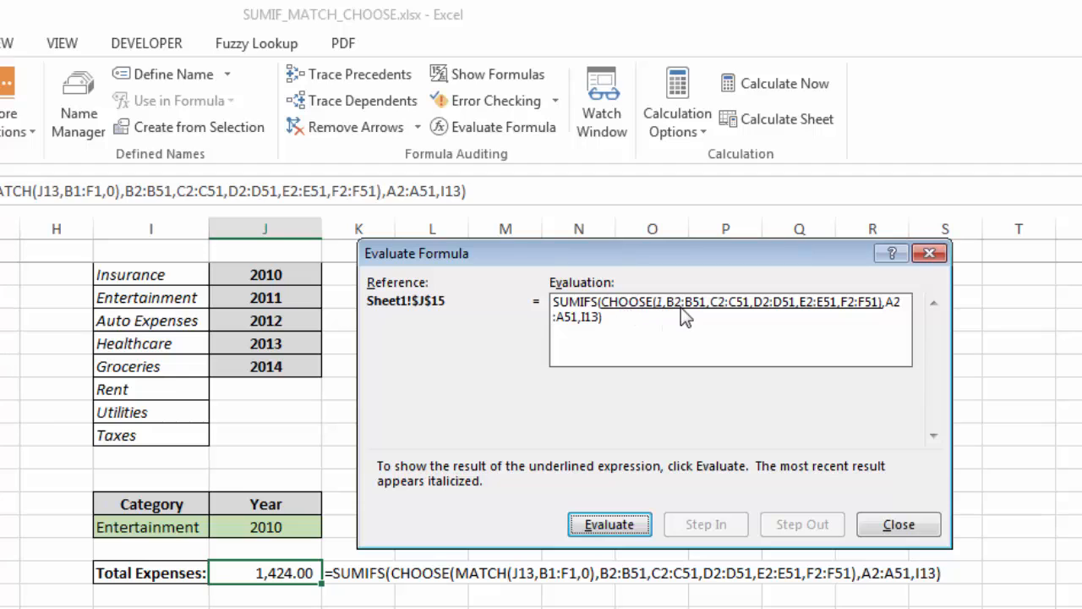
mouse_move(696, 319)
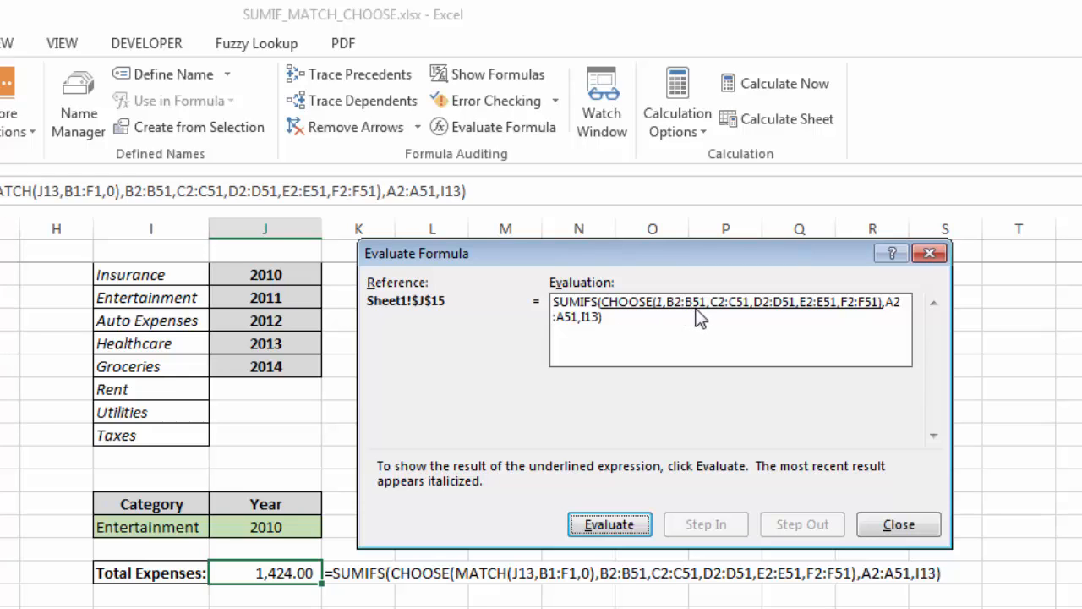
mouse_move(821, 312)
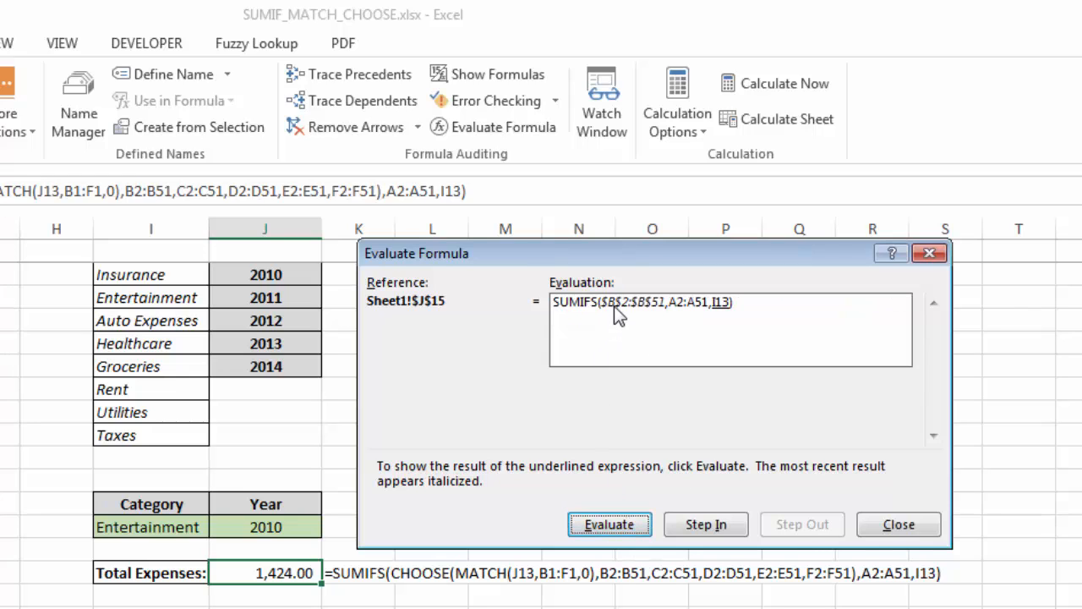
mouse_move(645, 324)
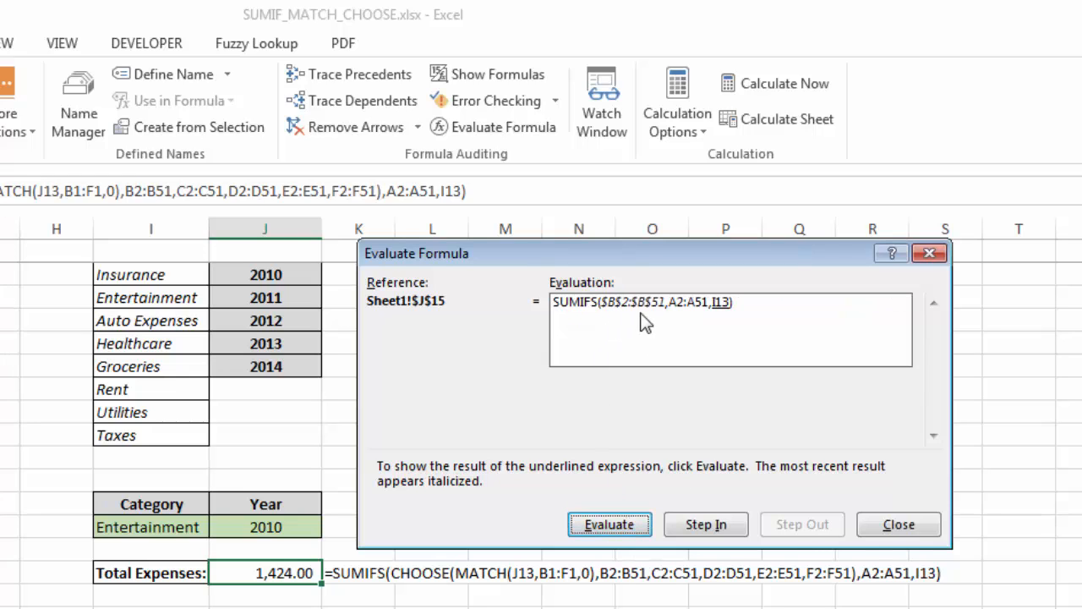
mouse_move(658, 319)
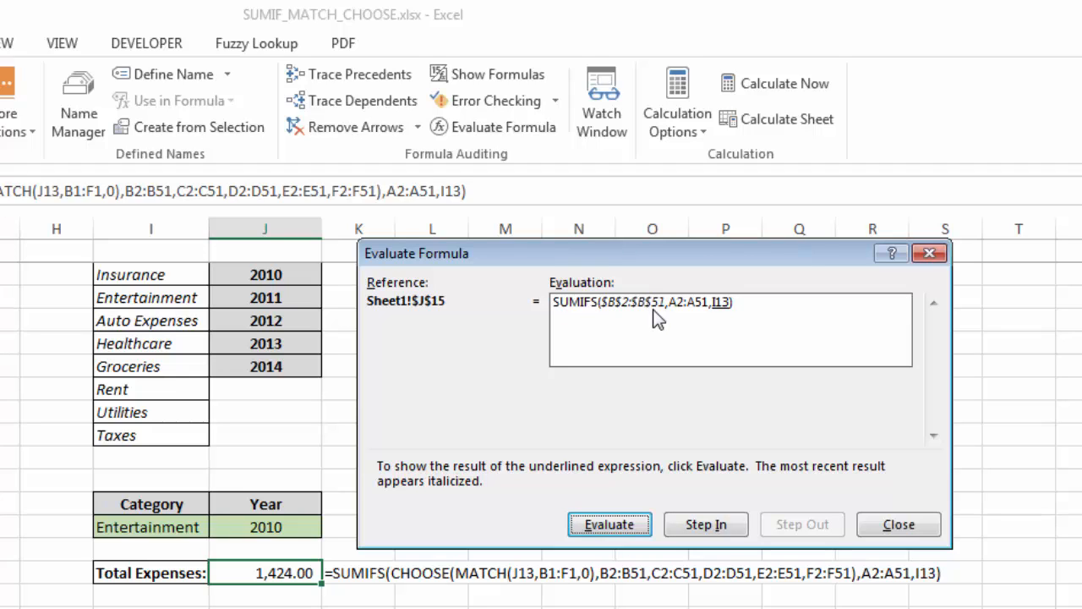
mouse_move(681, 317)
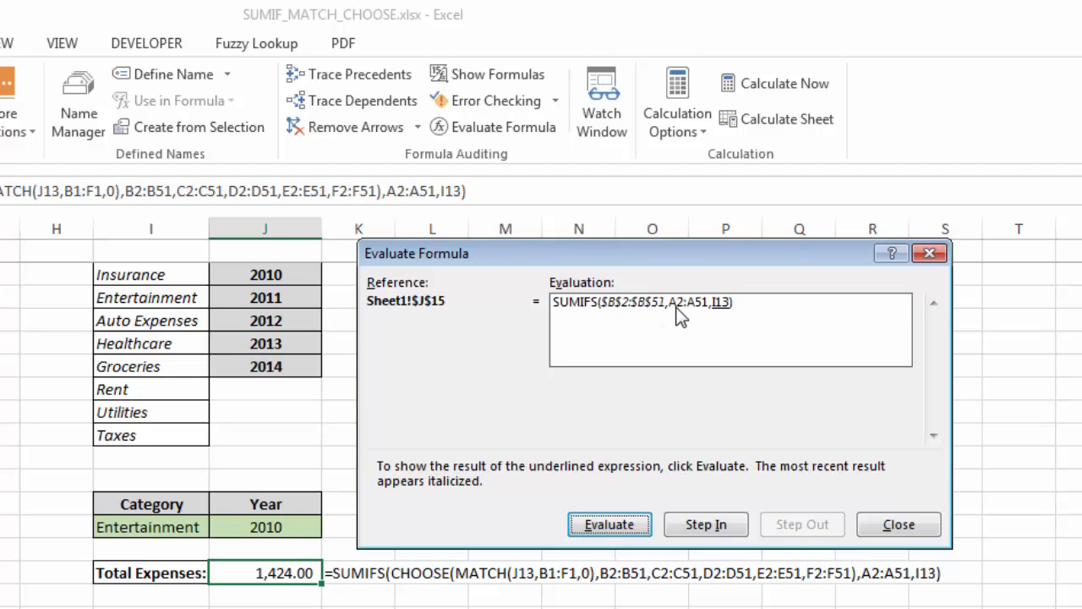
mouse_move(697, 318)
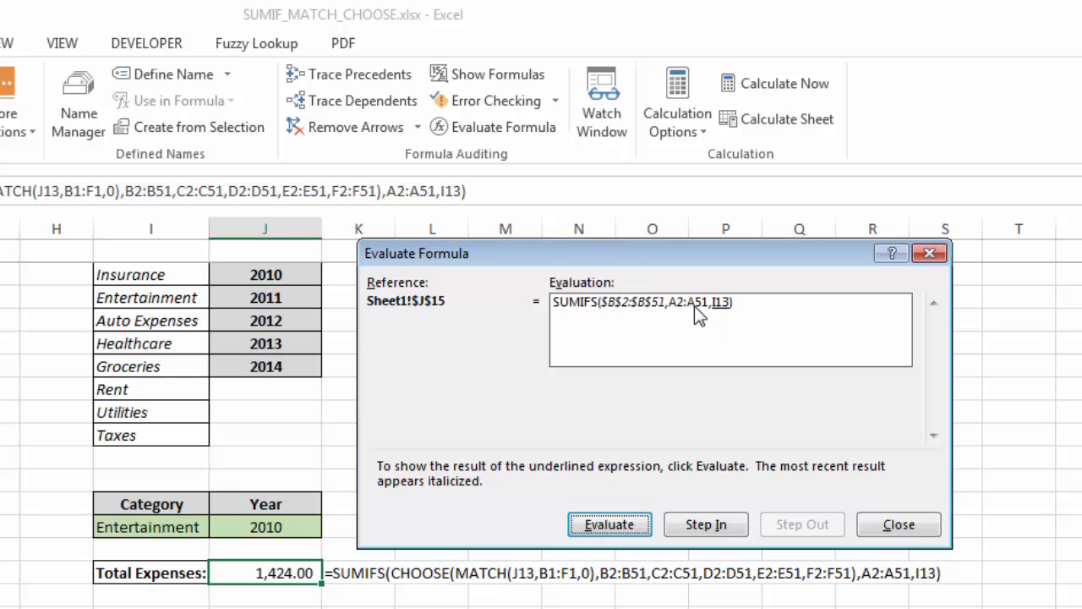
mouse_move(724, 316)
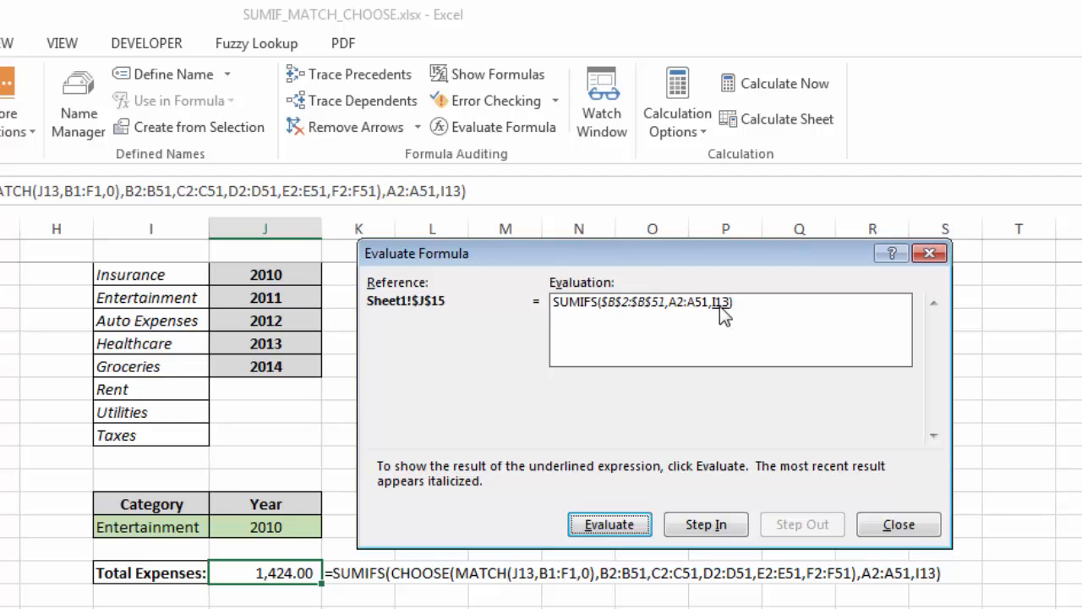
mouse_move(646, 582)
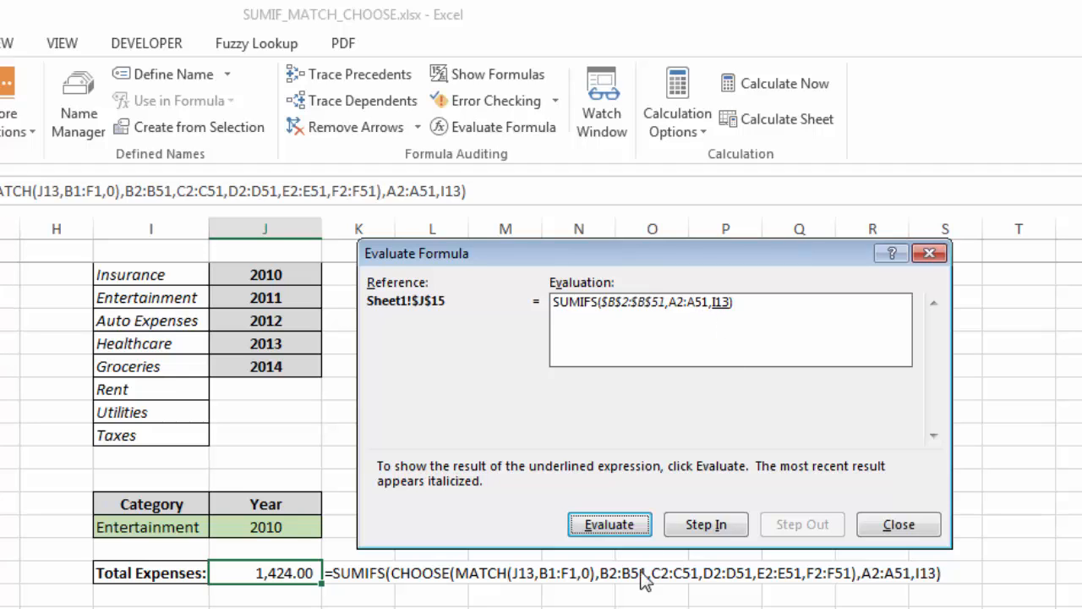
Step: Evaluate until I13 resolves to Entertainment in the SUMIFS over $B$2:$B$51
click(608, 524)
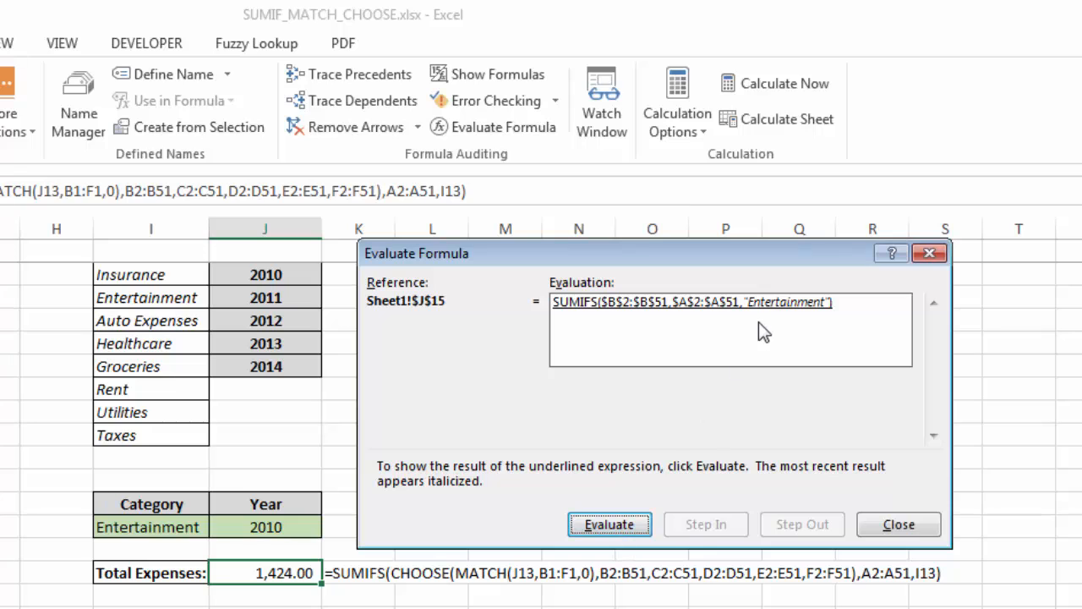
mouse_move(596, 330)
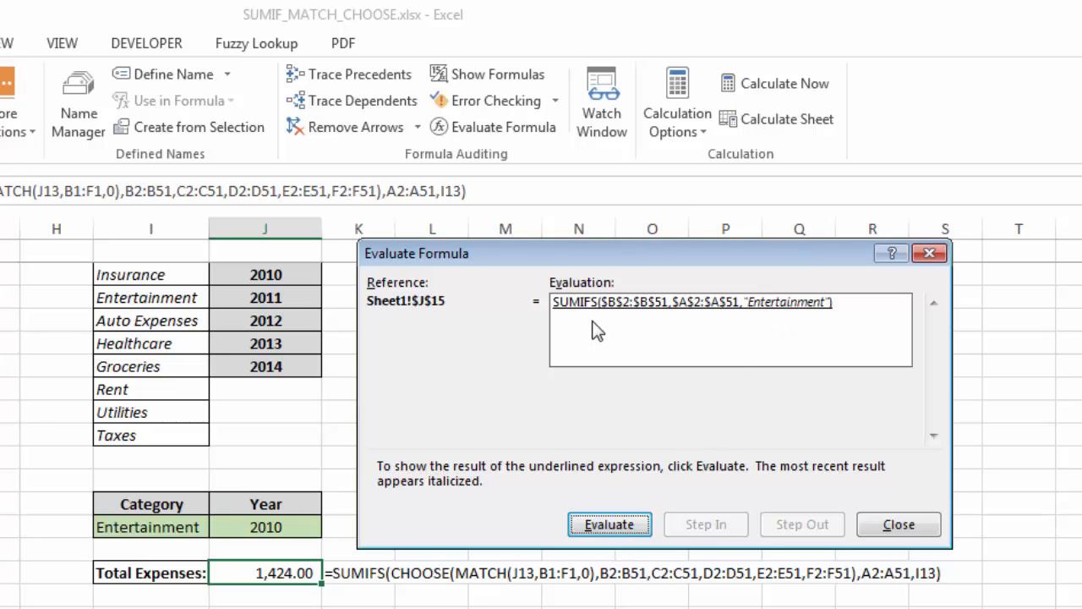
mouse_move(663, 318)
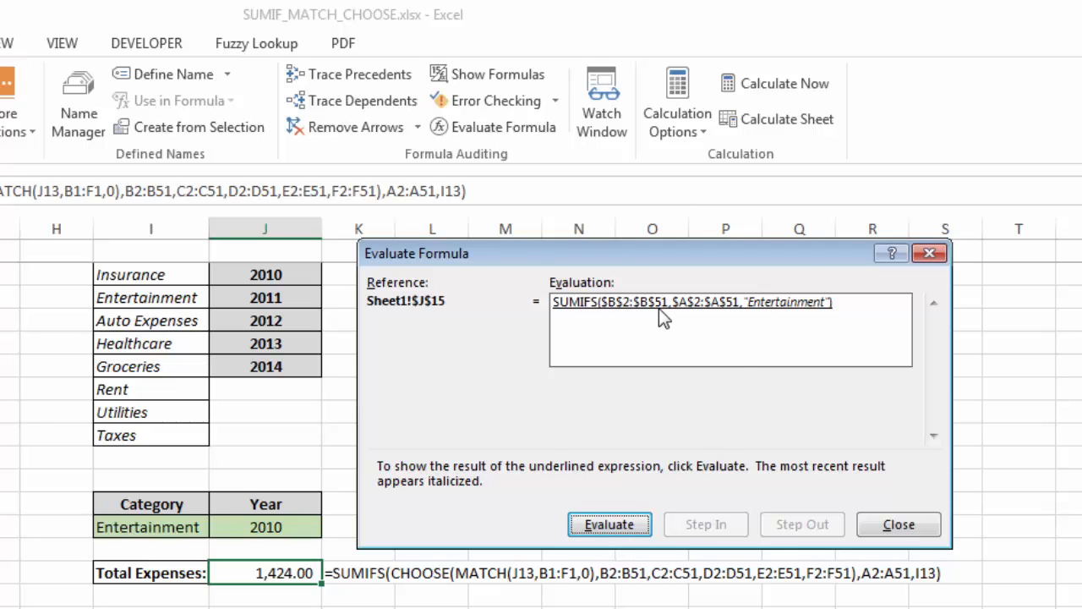
mouse_move(700, 321)
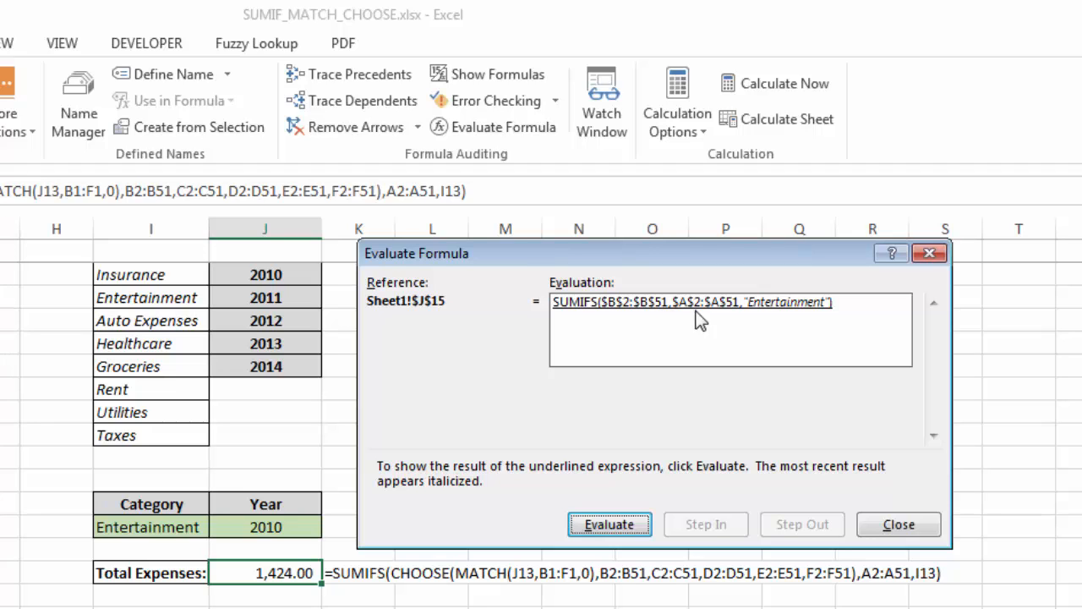
mouse_move(725, 320)
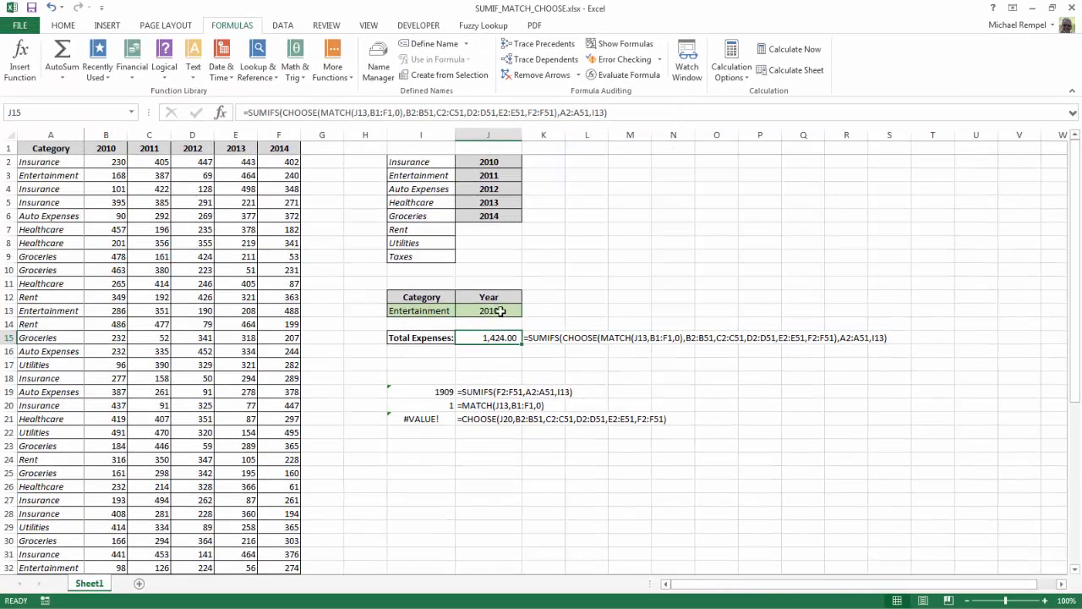
Step: Choose Healthcare from the I13 category dropdown with year 2011, giving Total Expenses 2,269.00
click(527, 311)
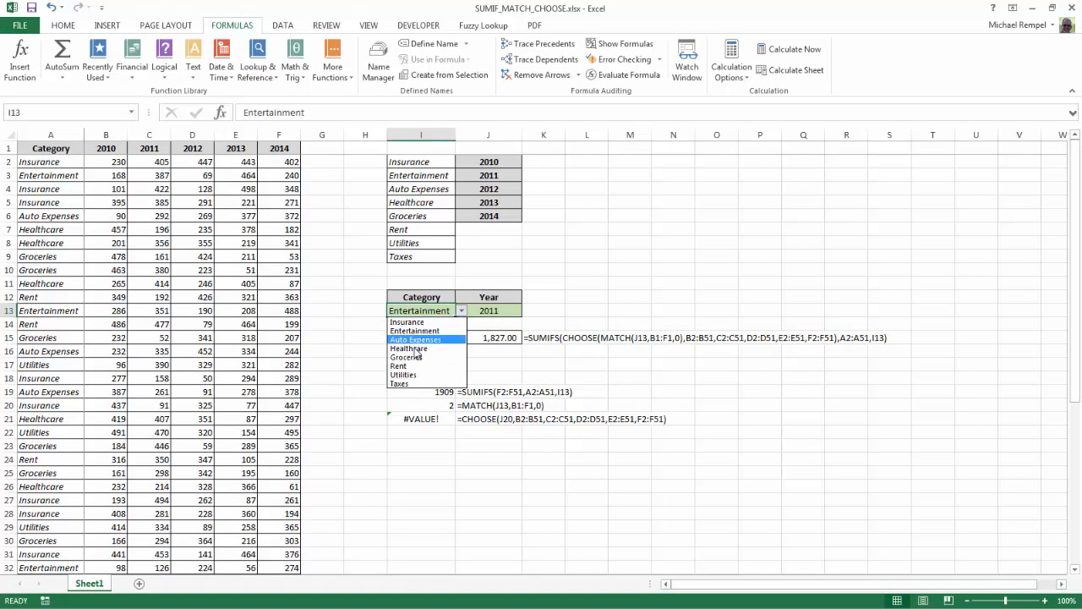
click(409, 348)
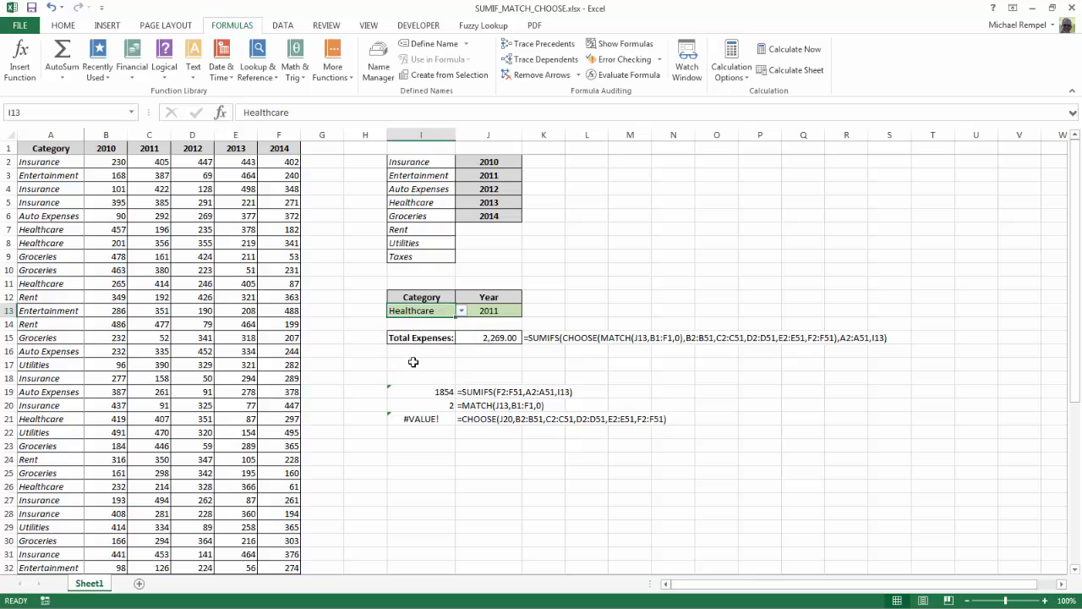